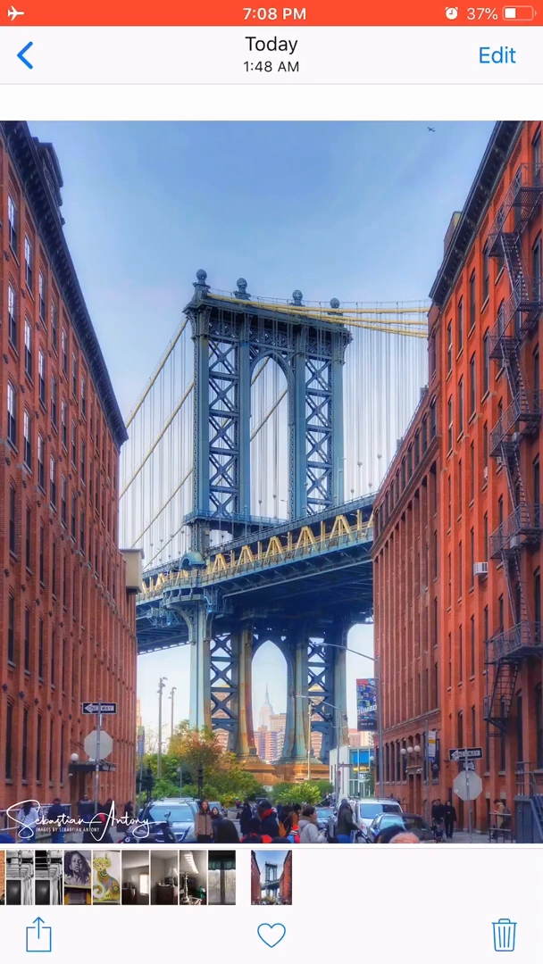
# Leave the Manhattan Bridge photo and return to the phone's home screen.
pyautogui.press('home')
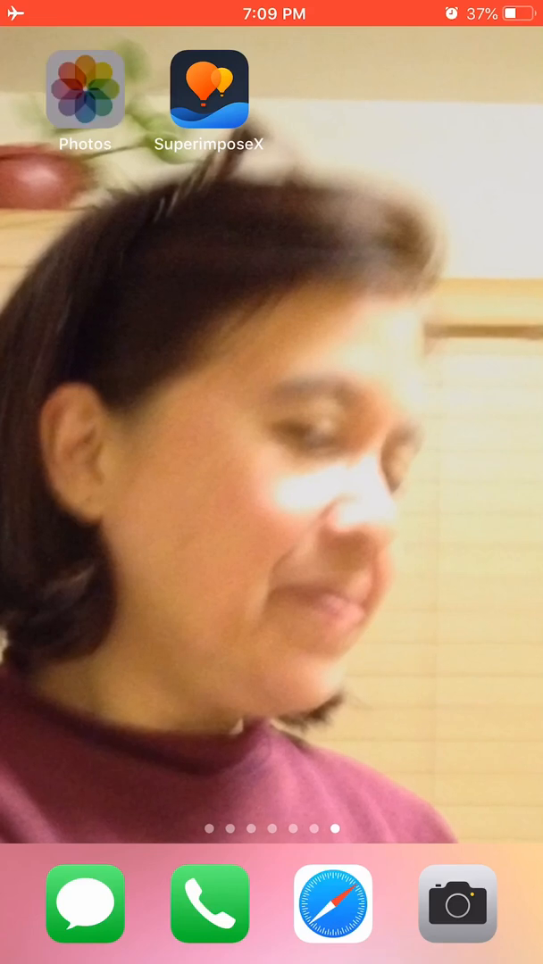
# Open the sunlit dresser-and-lamp room photo from the library and start editing it.
pyautogui.click(85, 91)
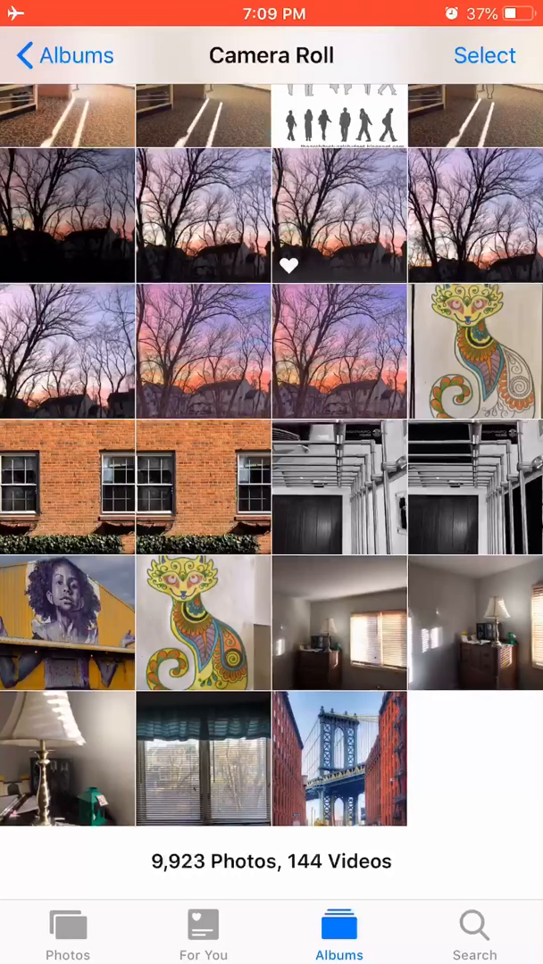
pyautogui.click(475, 622)
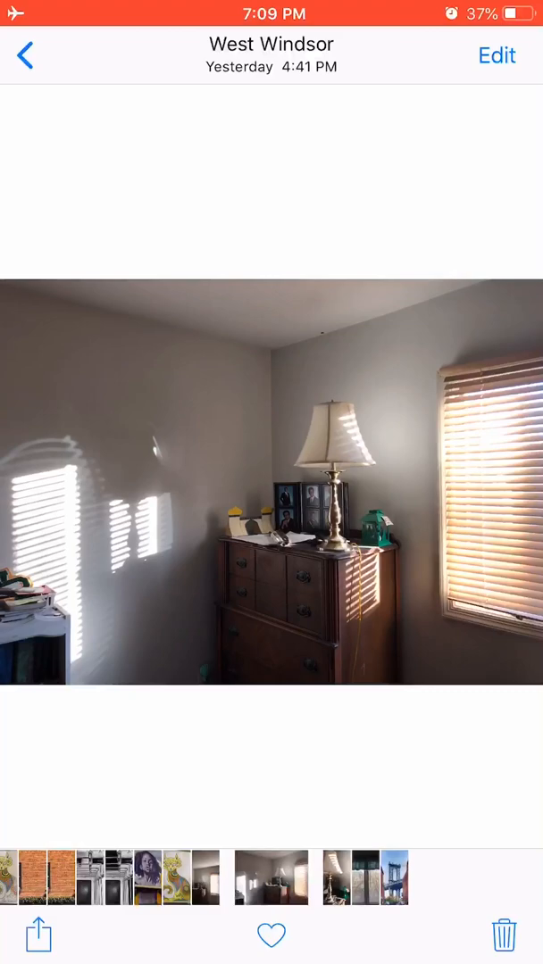
pyautogui.click(37, 934)
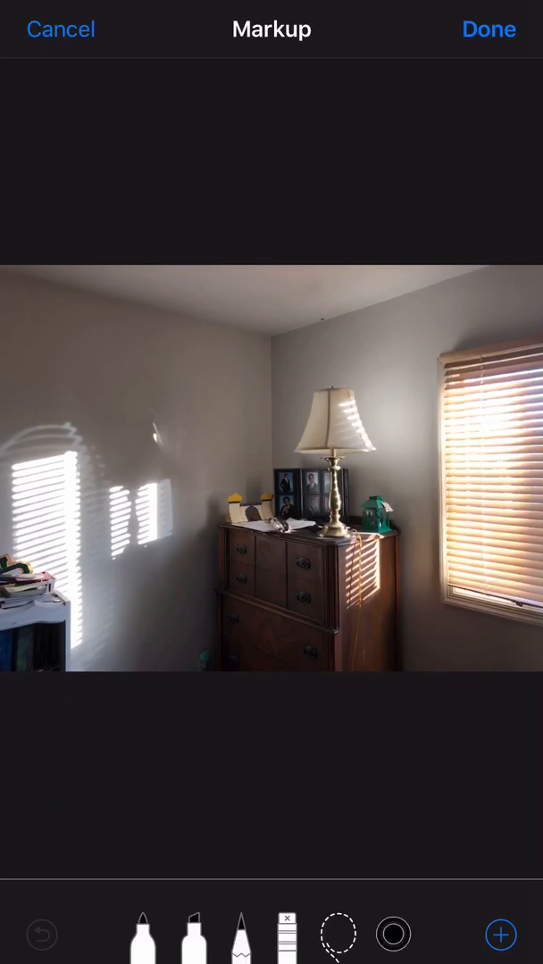
# Add a text box on the left wall and replace 'Text' with the name 'SebAnt'.
pyautogui.click(143, 934)
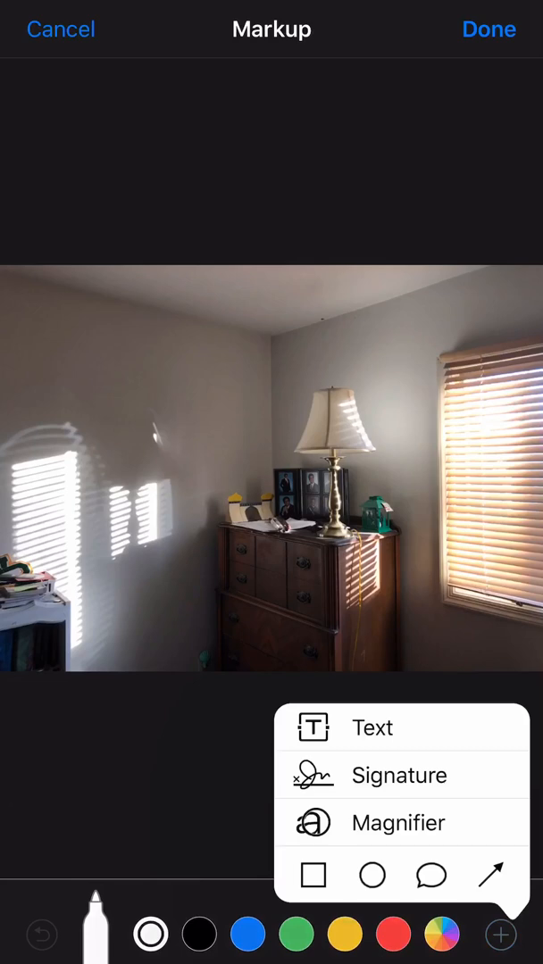
pyautogui.click(372, 727)
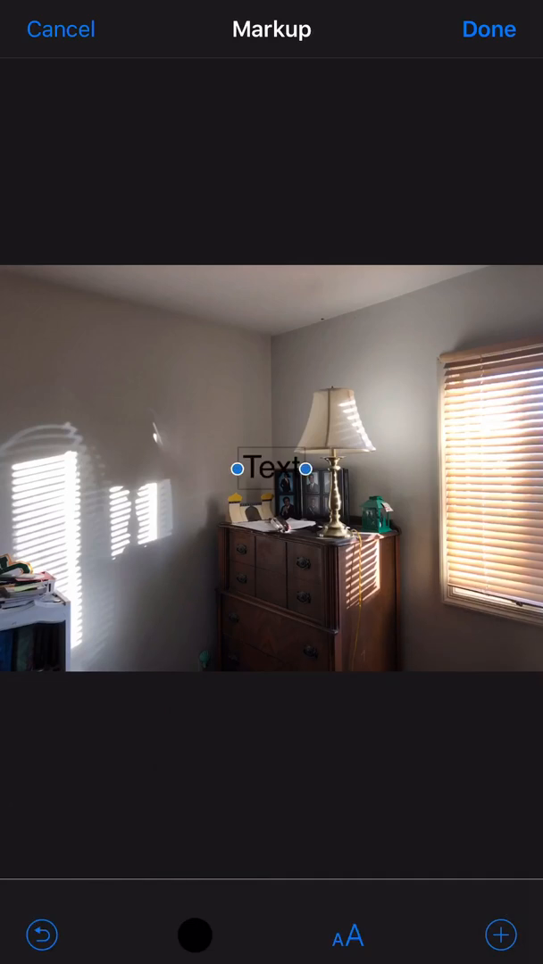
pyautogui.moveTo(268, 469); pyautogui.dragTo(174, 383)
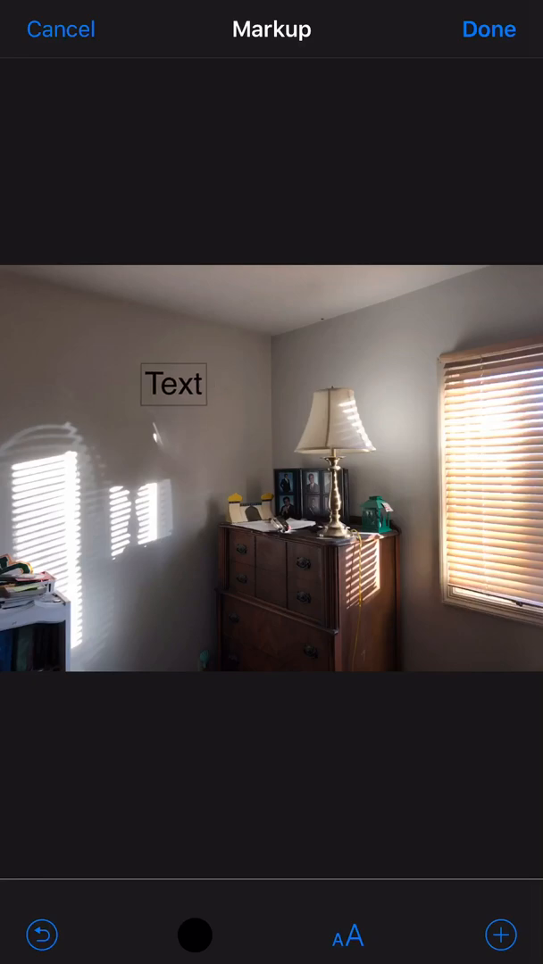
pyautogui.doubleClick(175, 385)
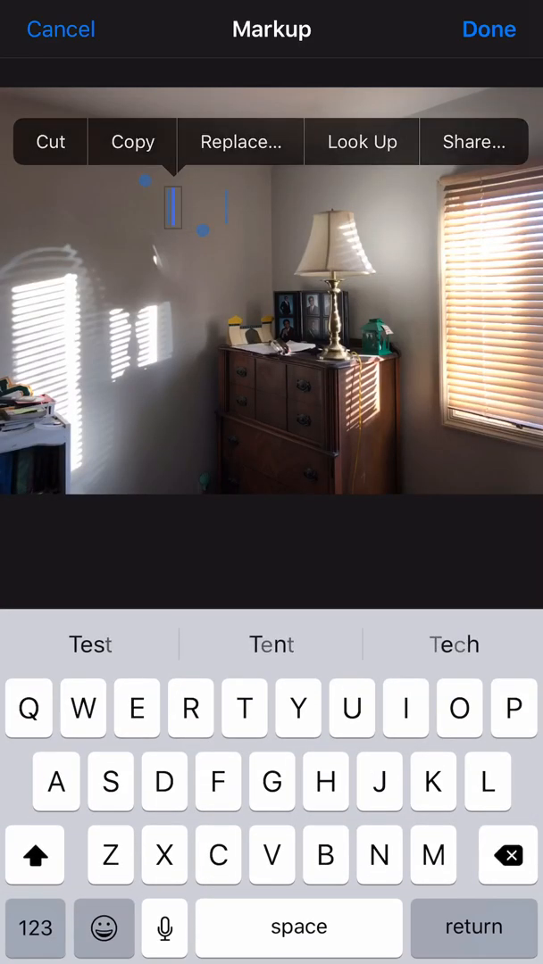
pyautogui.write('S')
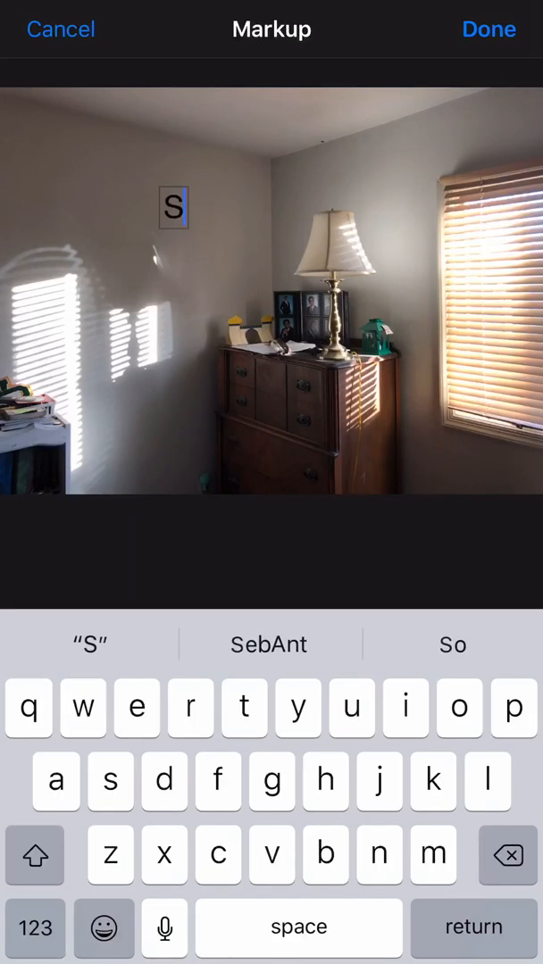
pyautogui.click(268, 644)
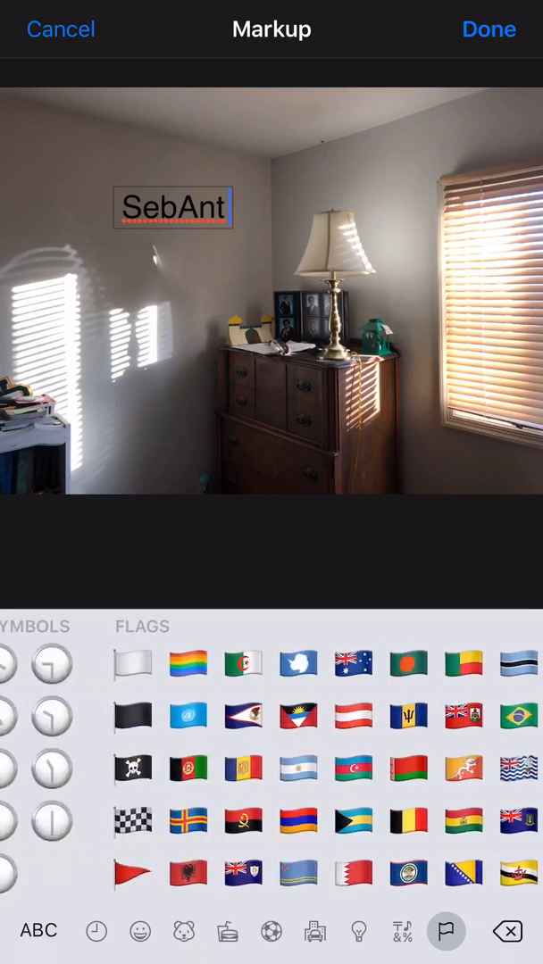
# Browse the frequently used emoji symbols for the copyright and registered marks.
pyautogui.click(401, 930)
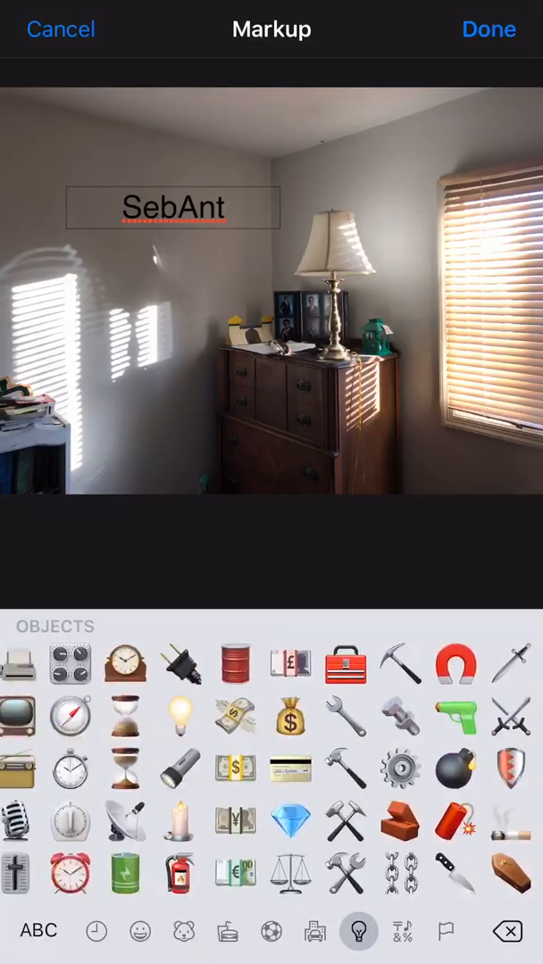
pyautogui.click(96, 931)
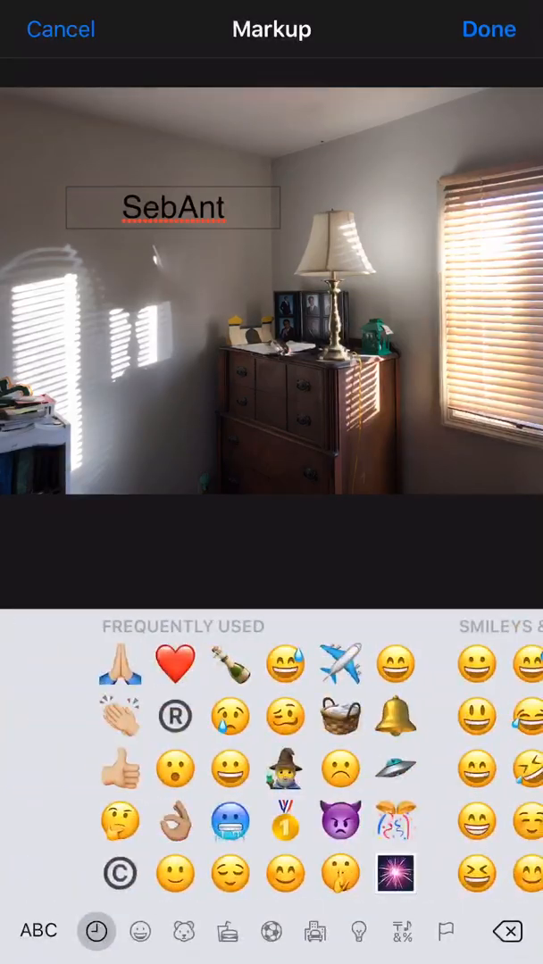
pyautogui.hscroll(-3)
pyautogui.write(' ©©®©')
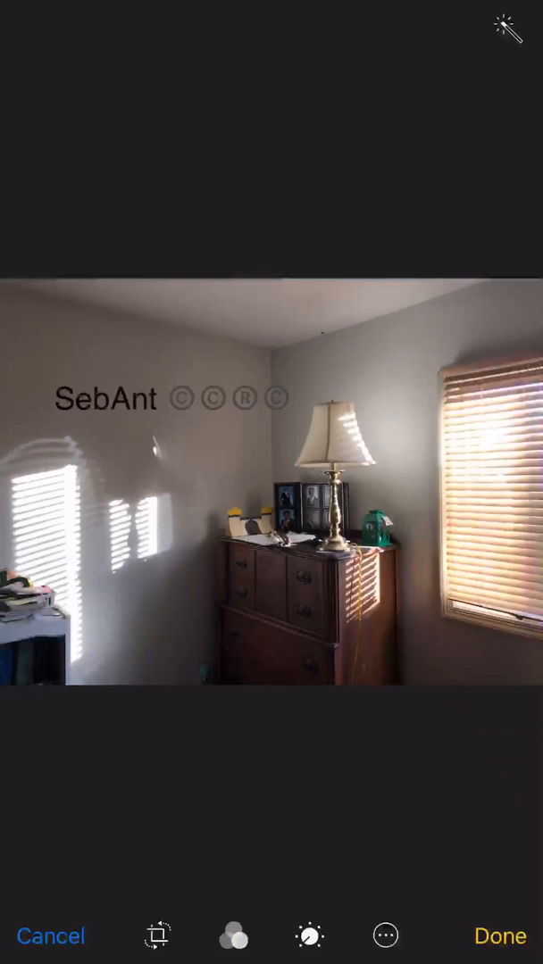
# Reopen Markup and delete the old saved signature from the signature list.
pyautogui.click(385, 935)
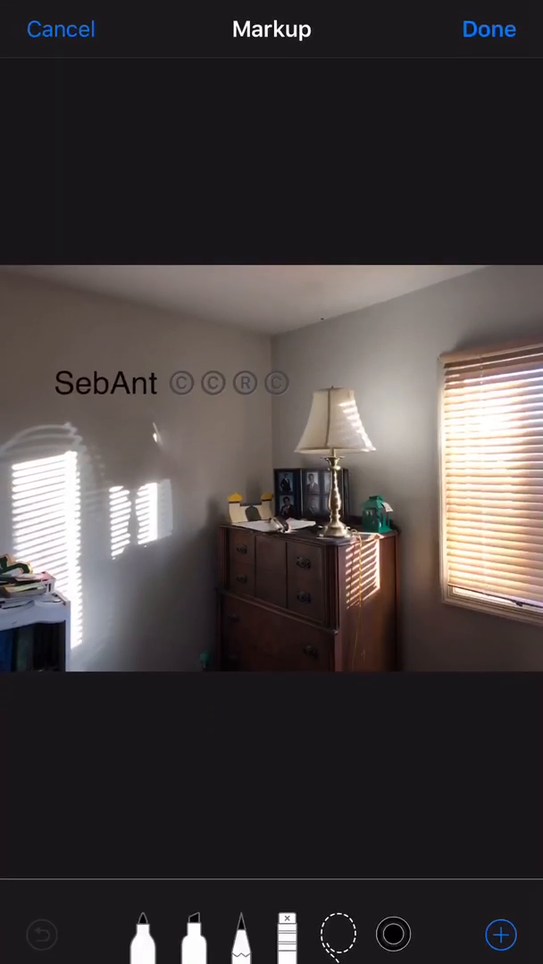
pyautogui.click(501, 934)
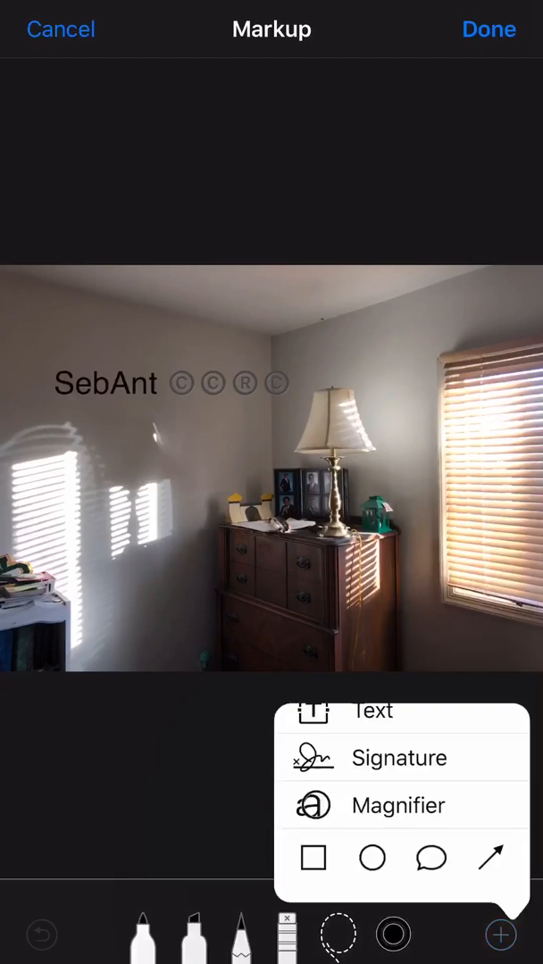
pyautogui.click(398, 757)
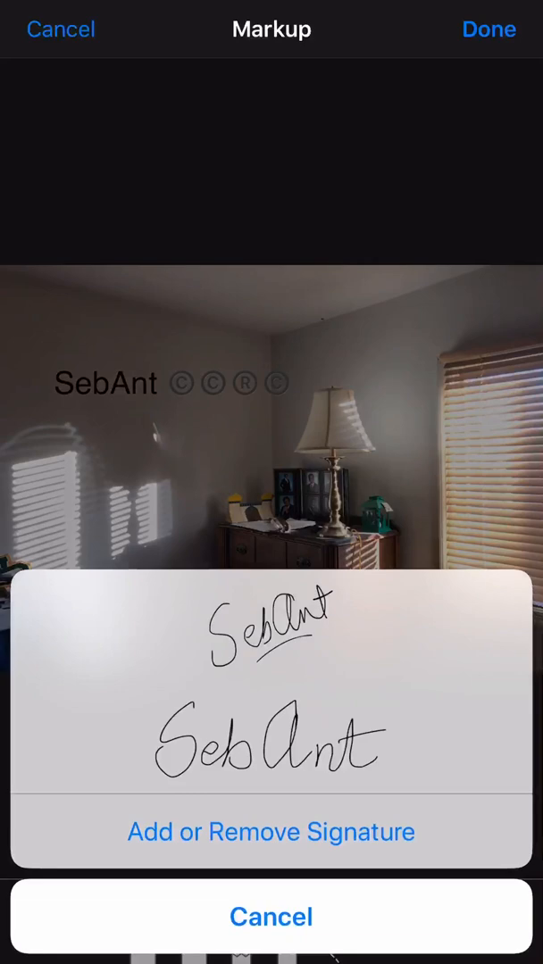
pyautogui.click(270, 831)
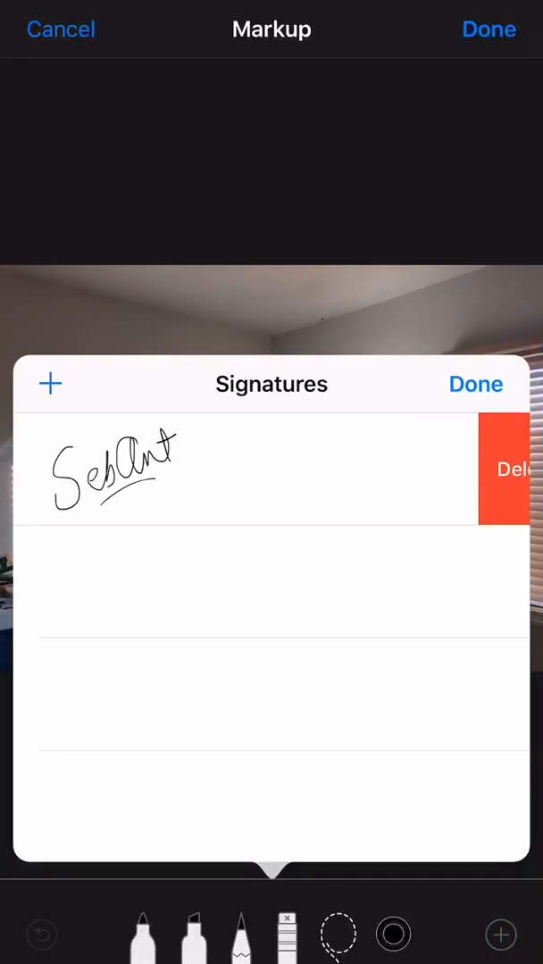
pyautogui.click(513, 469)
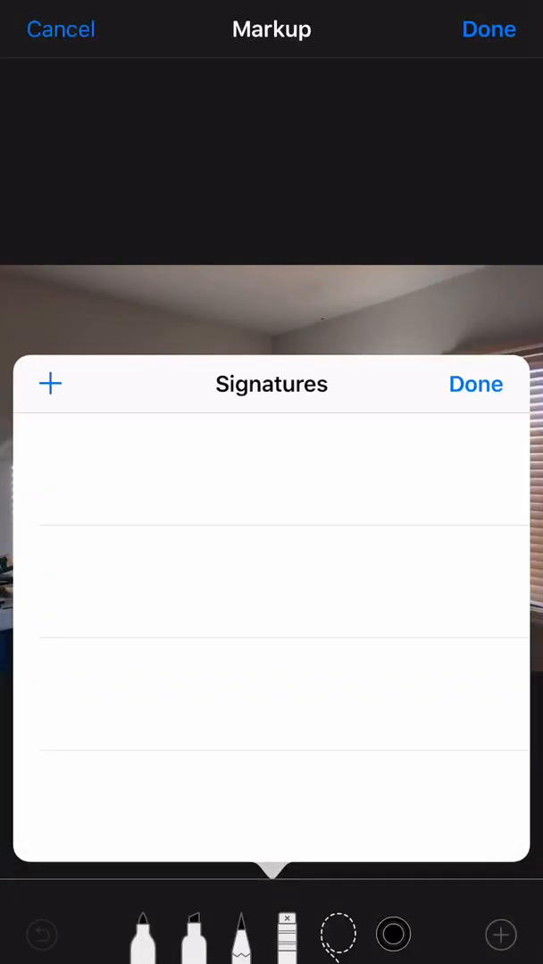
# Draw a new 'SebAnt' signature, redrawing once, and place it on the photo.
pyautogui.click(51, 384)
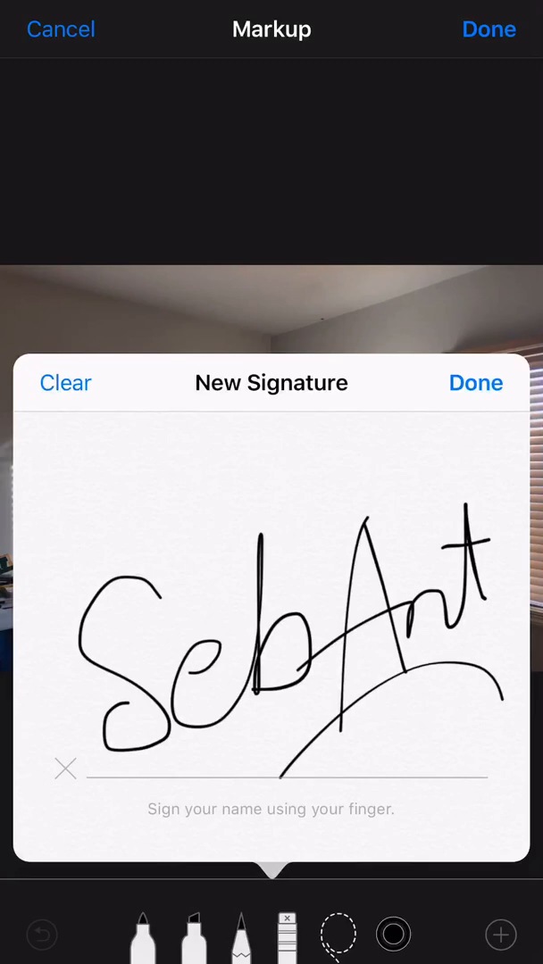
pyautogui.click(65, 382)
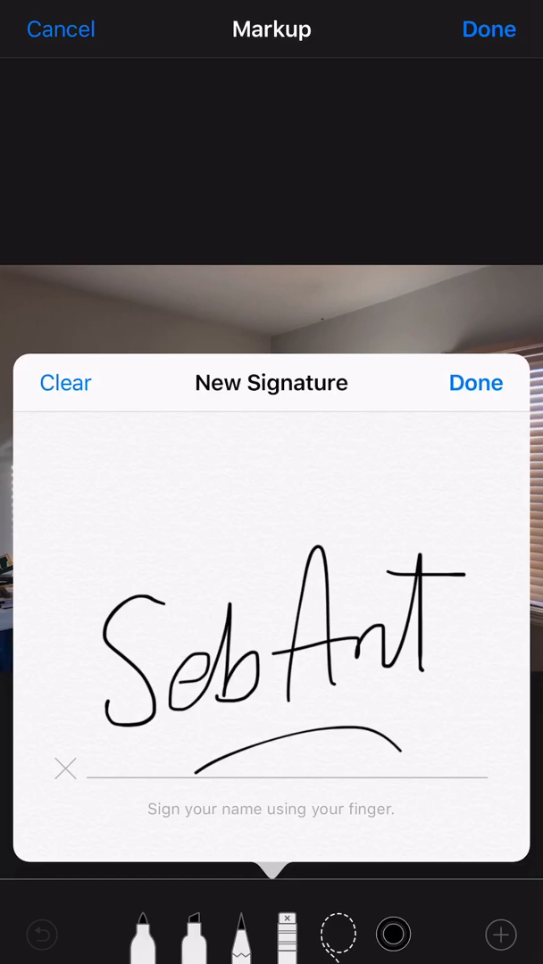
pyautogui.click(475, 383)
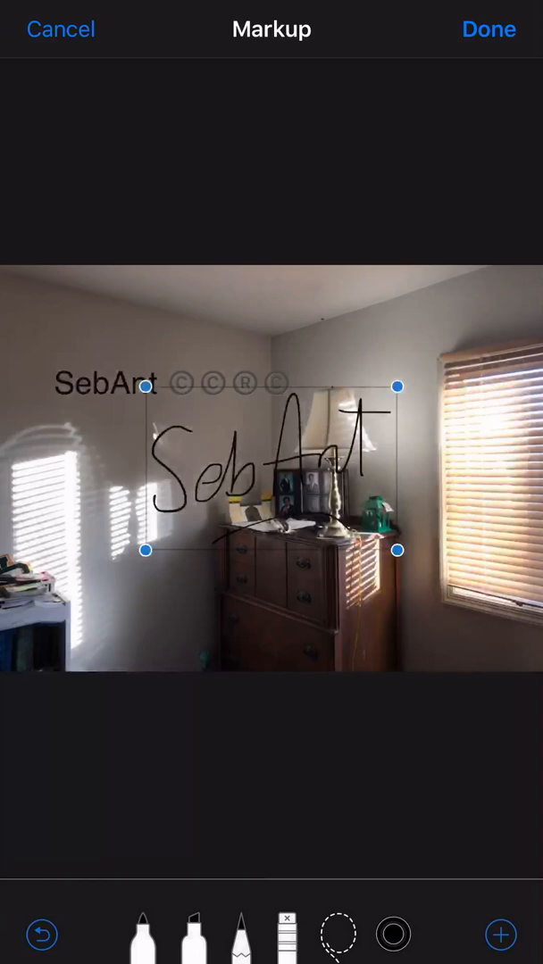
# Pick the white marker, then cancel Markup to discard the handwritten signature.
pyautogui.click(141, 935)
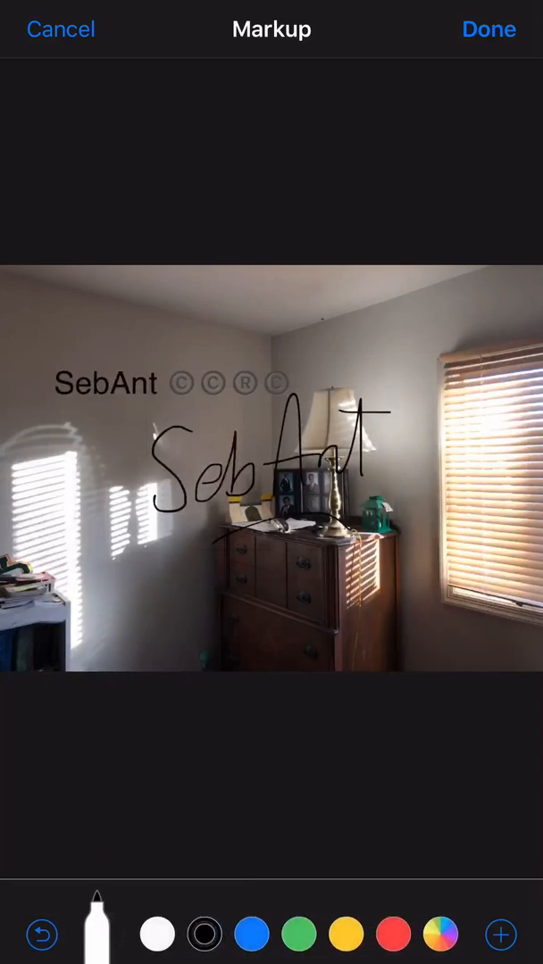
pyautogui.click(155, 933)
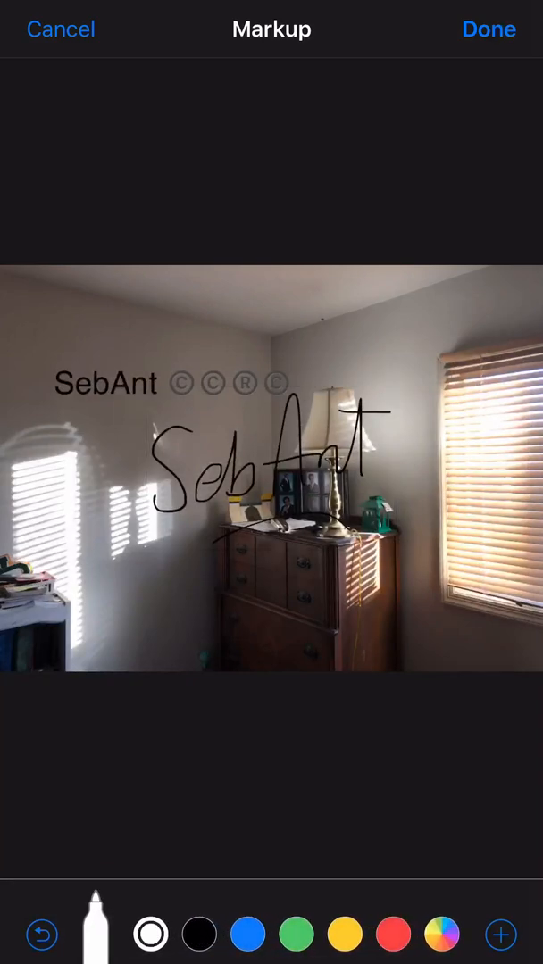
pyautogui.click(267, 482)
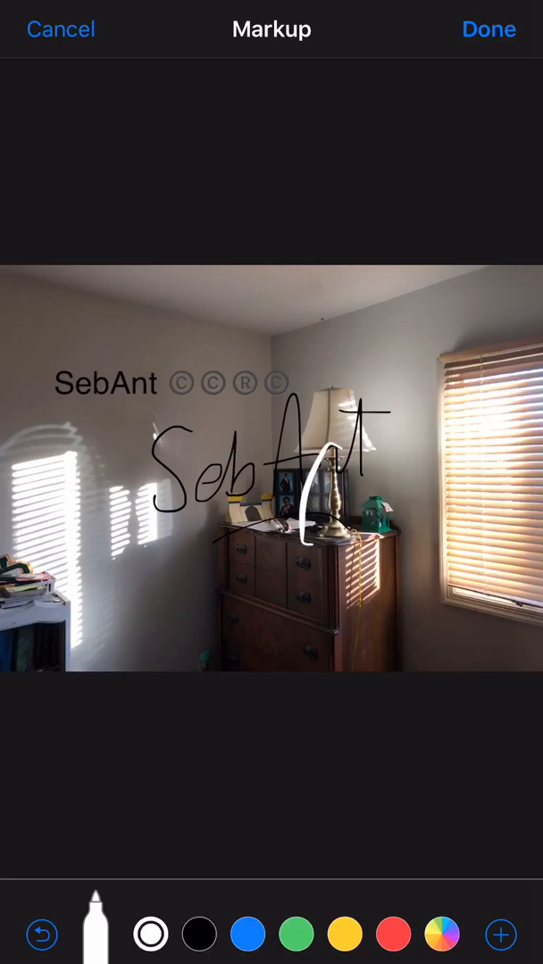
pyautogui.click(489, 28)
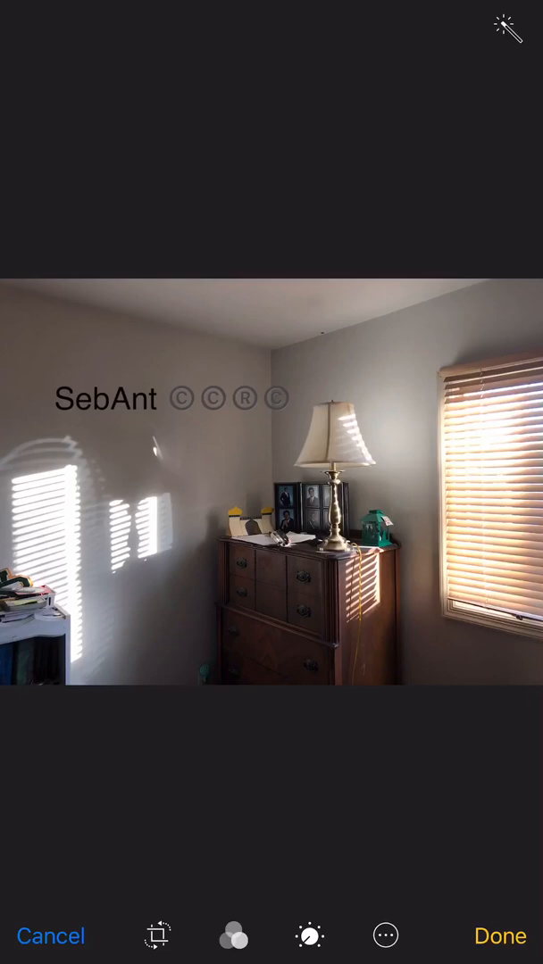
# Revert the bedroom photo to its original, removing the markup and watermark.
pyautogui.click(500, 935)
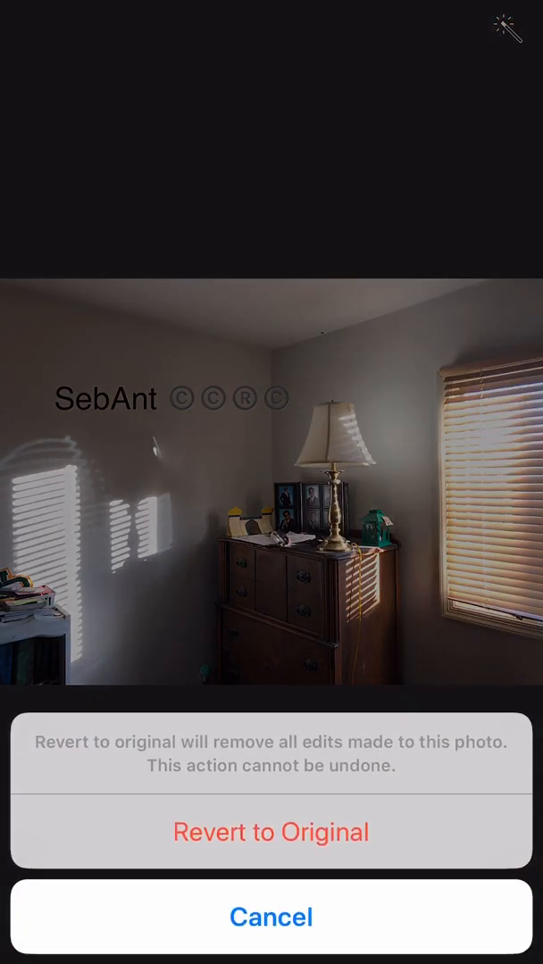
pyautogui.click(272, 830)
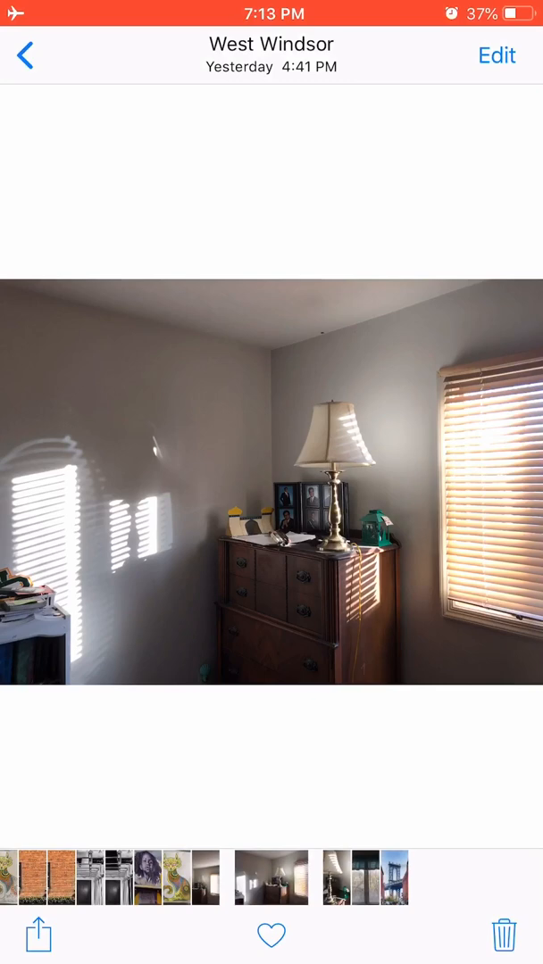
# Load the whole bedroom photo as the Superimpose X base and add a placeholder text layer.
pyautogui.press('home')
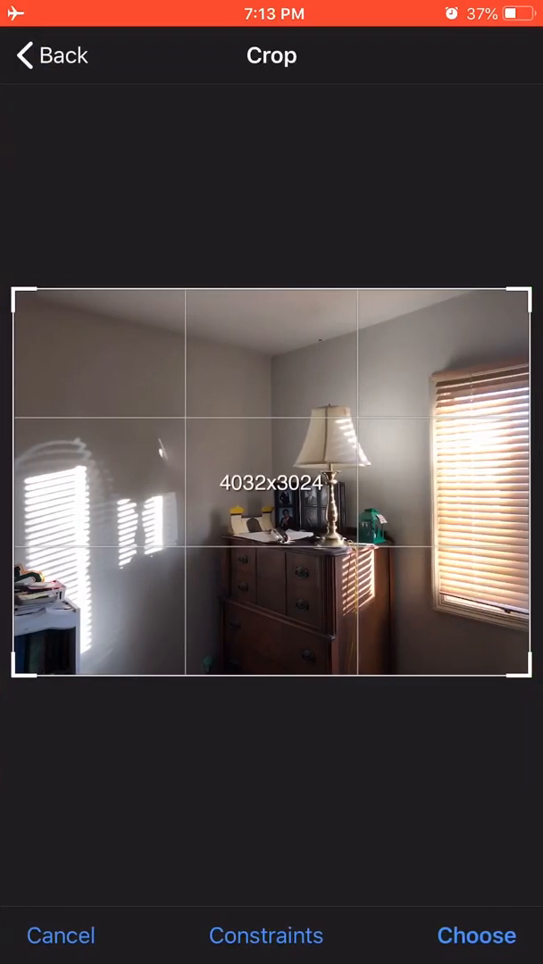
pyautogui.click(476, 936)
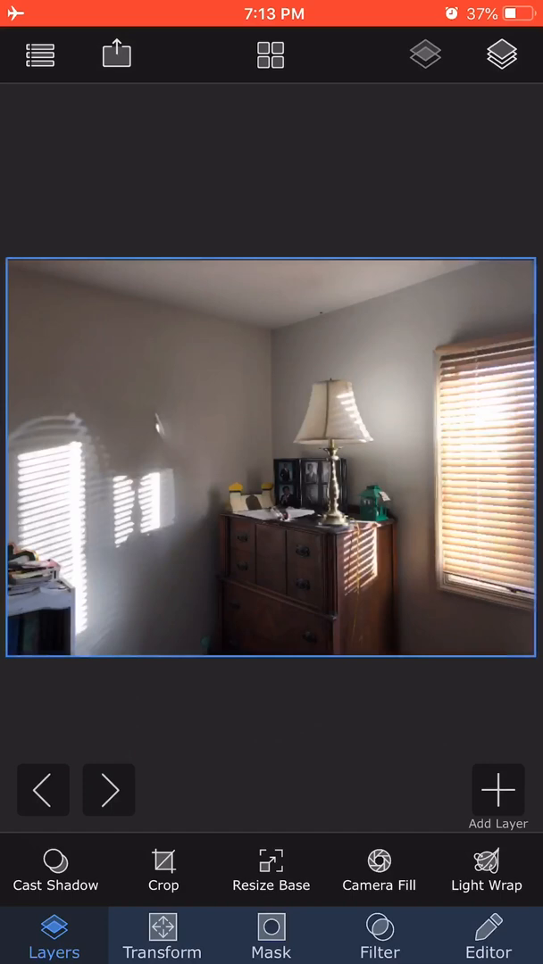
pyautogui.click(498, 788)
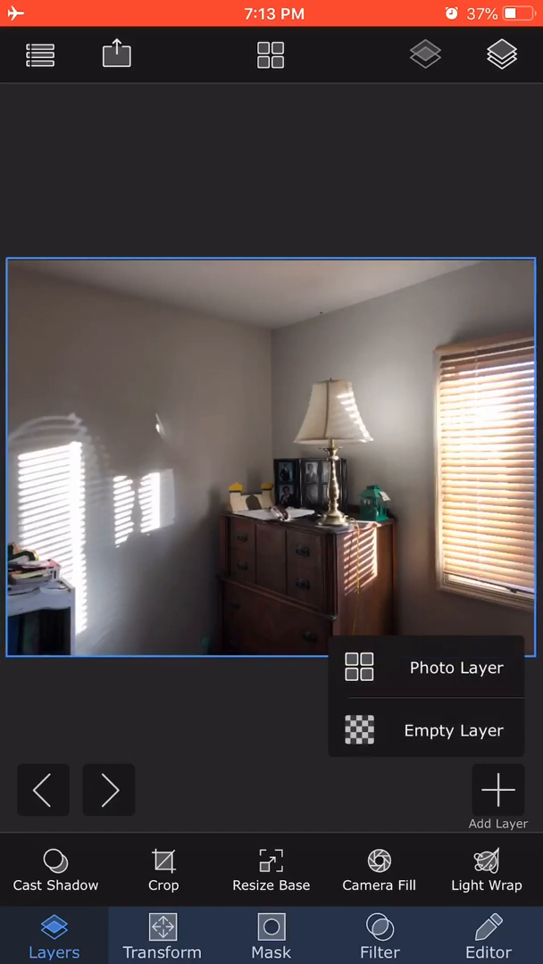
pyautogui.click(425, 729)
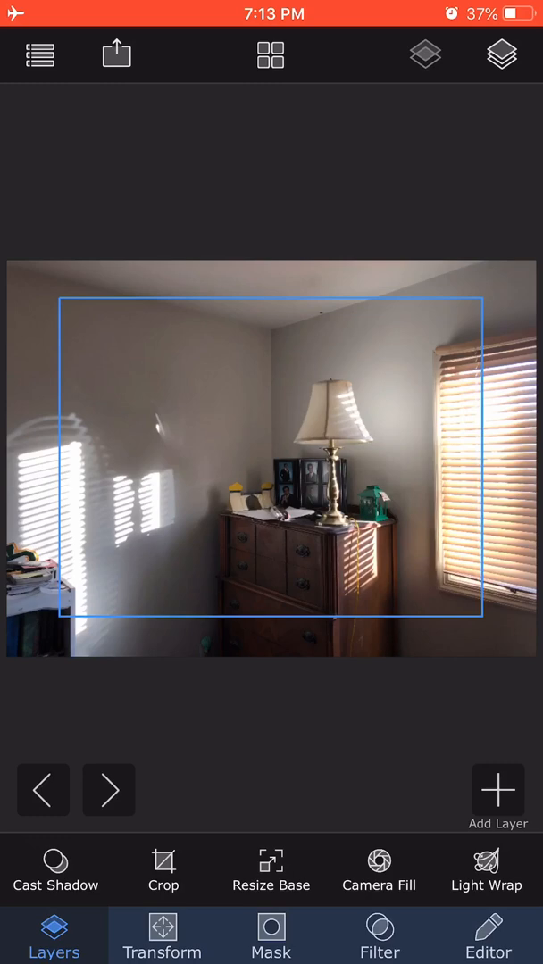
pyautogui.click(163, 935)
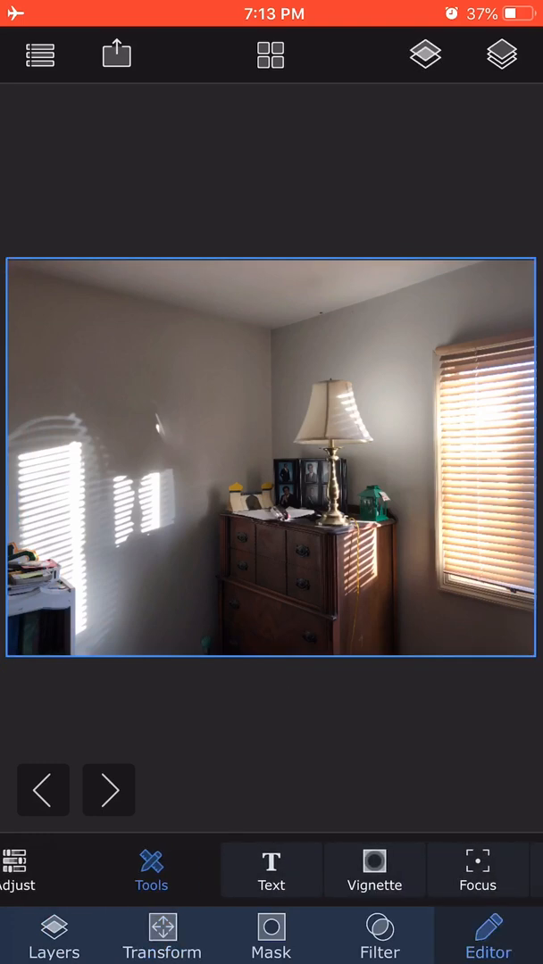
pyautogui.click(270, 869)
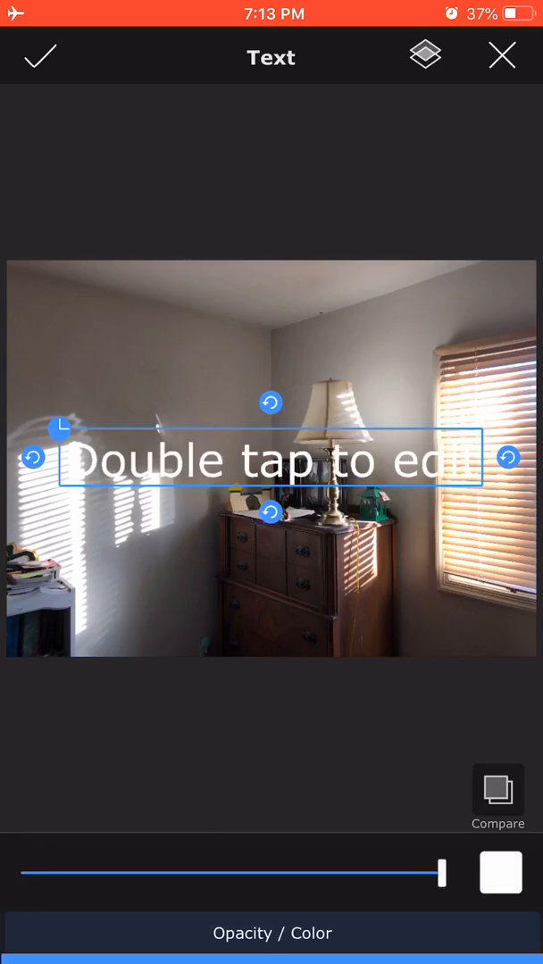
# Change the placeholder text to 'Sebastian' in the Zapfino font and confirm the layer.
pyautogui.doubleClick(267, 458)
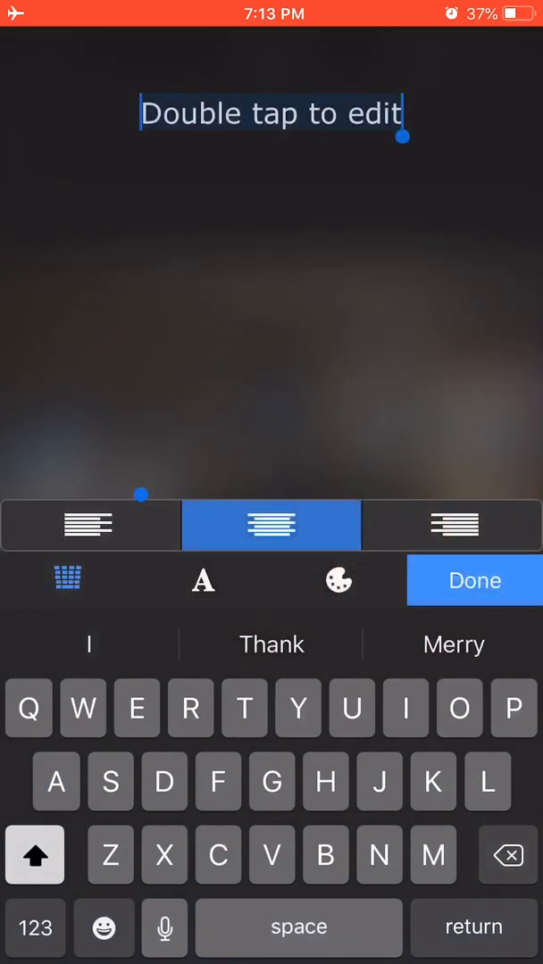
pyautogui.write('S')
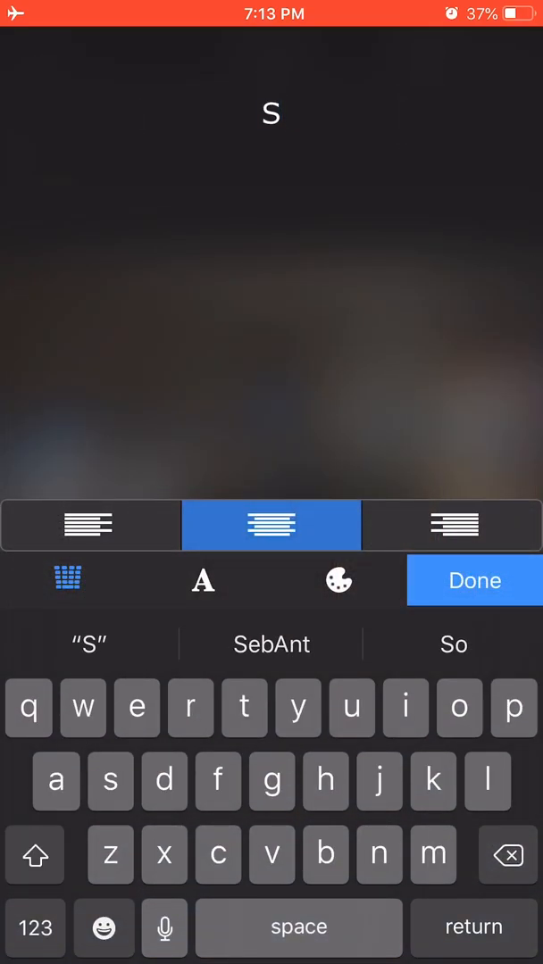
pyautogui.write('eb')
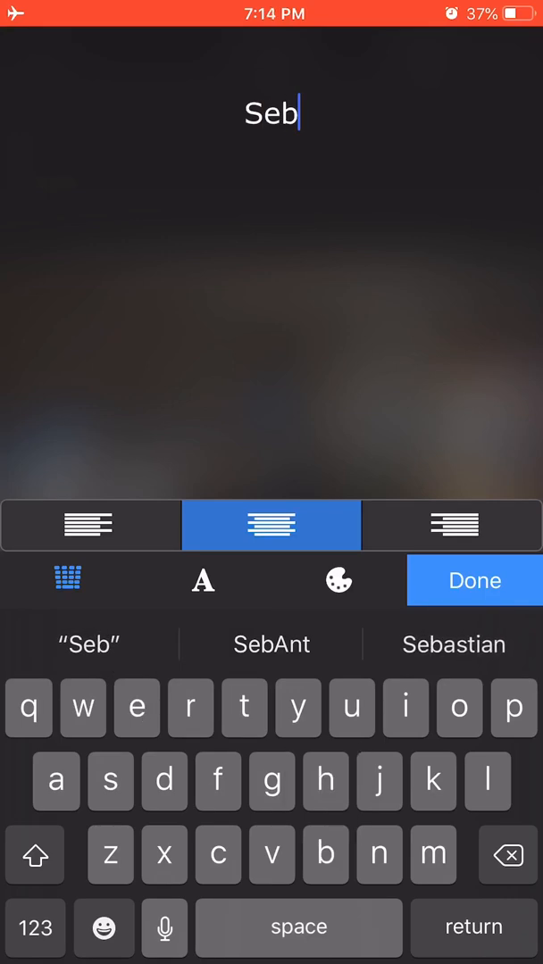
pyautogui.click(453, 644)
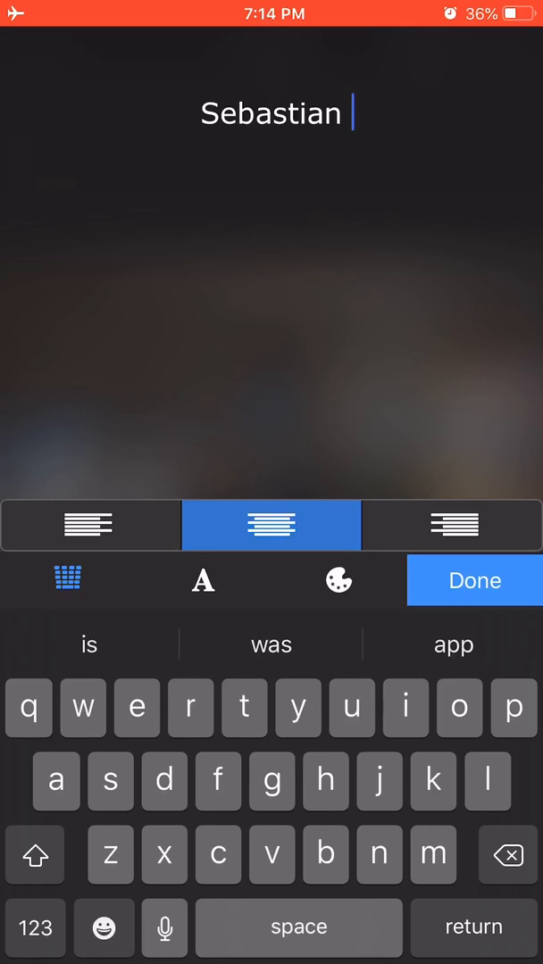
pyautogui.click(203, 580)
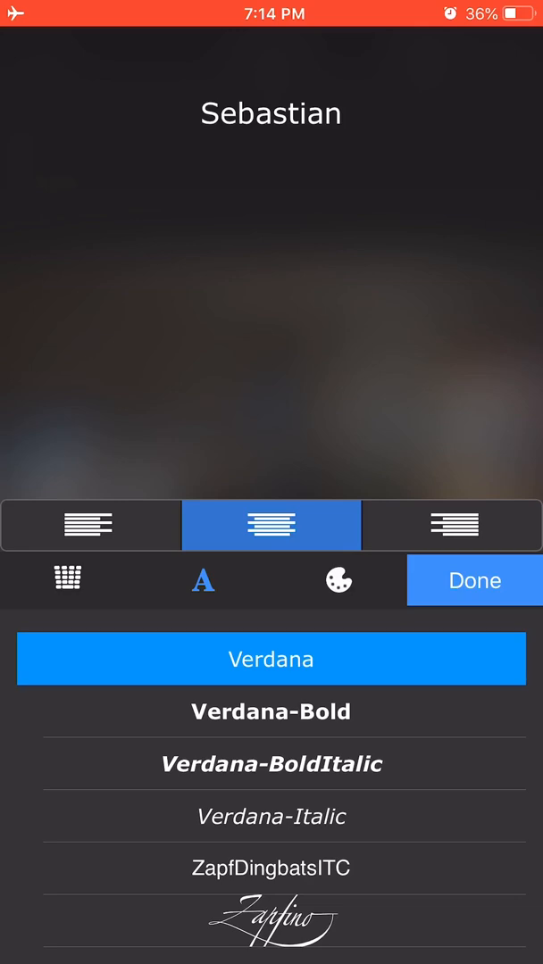
pyautogui.click(271, 918)
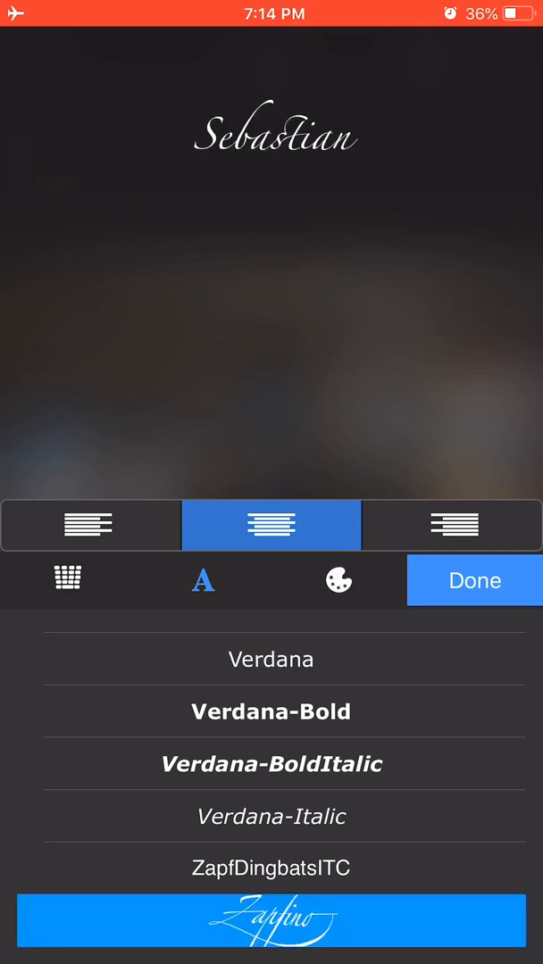
pyautogui.click(474, 580)
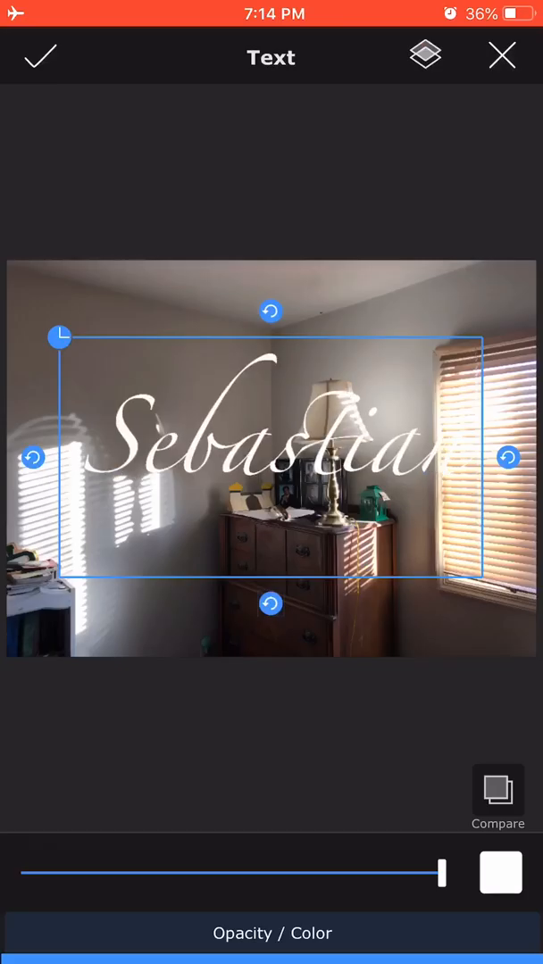
pyautogui.click(40, 55)
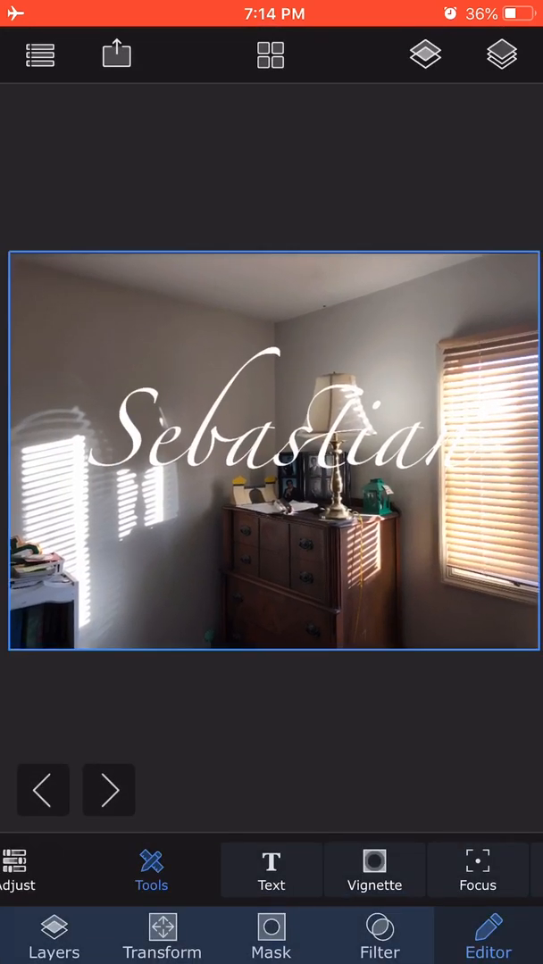
# Switch to layers, select the room photo layer, and add a second text layer.
pyautogui.click(161, 935)
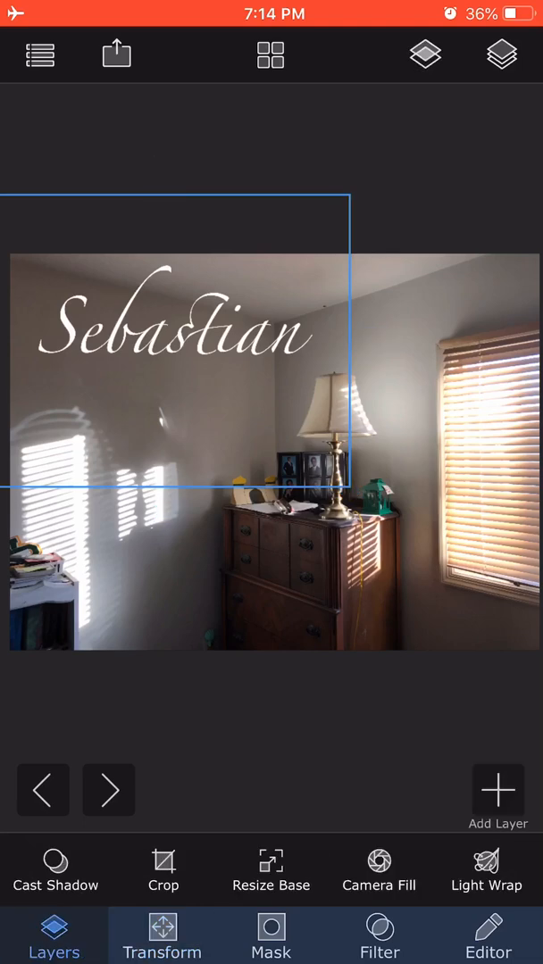
pyautogui.click(497, 789)
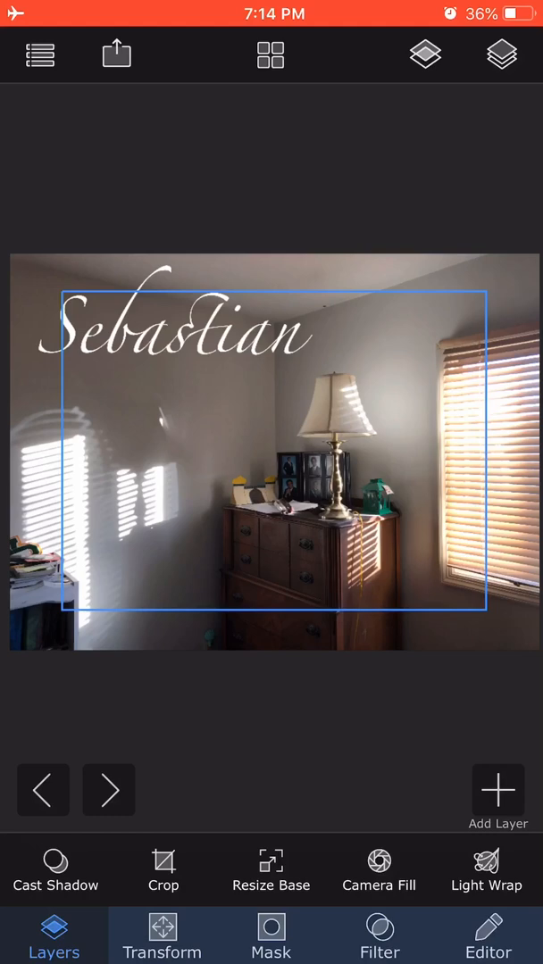
pyautogui.click(162, 935)
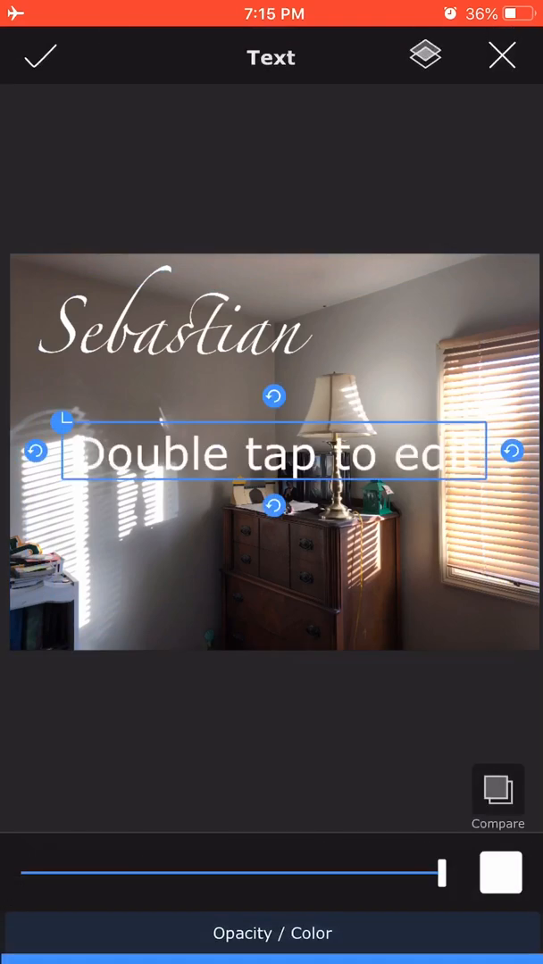
# Turn the second placeholder into 'Antony' in Zapfino below Sebastian and confirm it.
pyautogui.doubleClick(272, 452)
pyautogui.write('Antony')
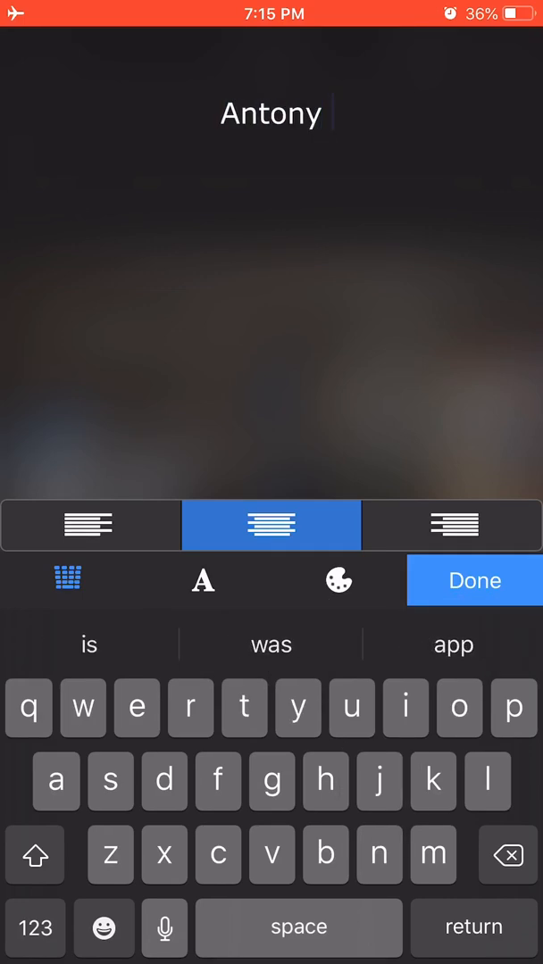
pyautogui.click(204, 581)
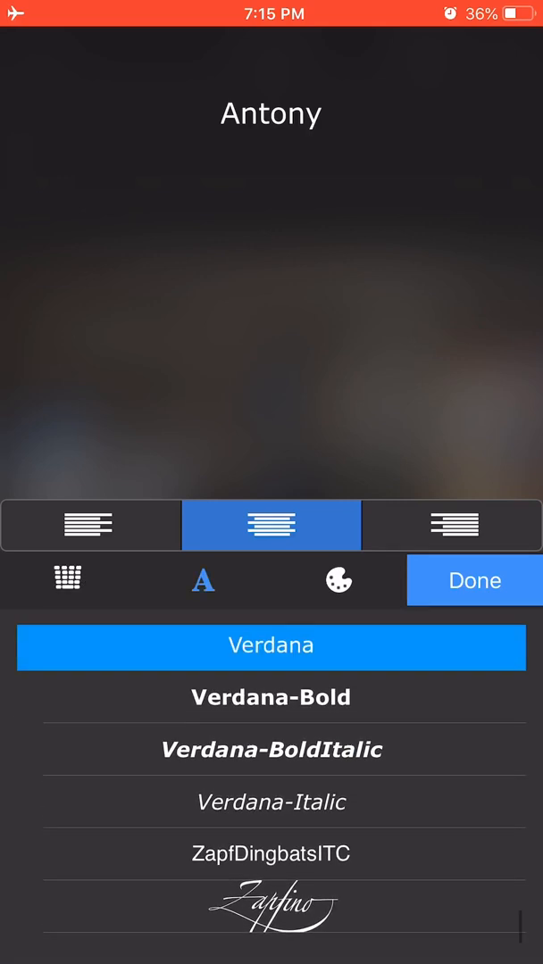
pyautogui.click(271, 917)
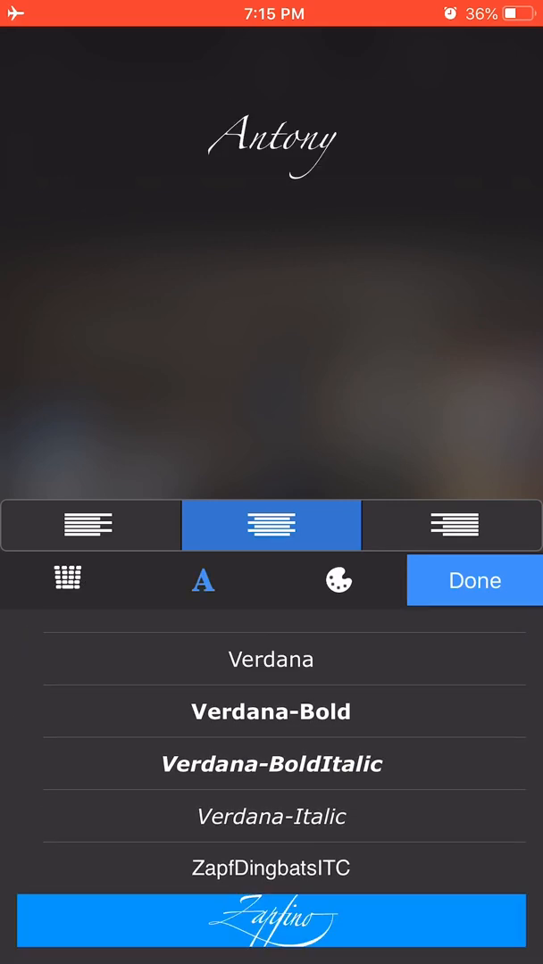
pyautogui.click(473, 580)
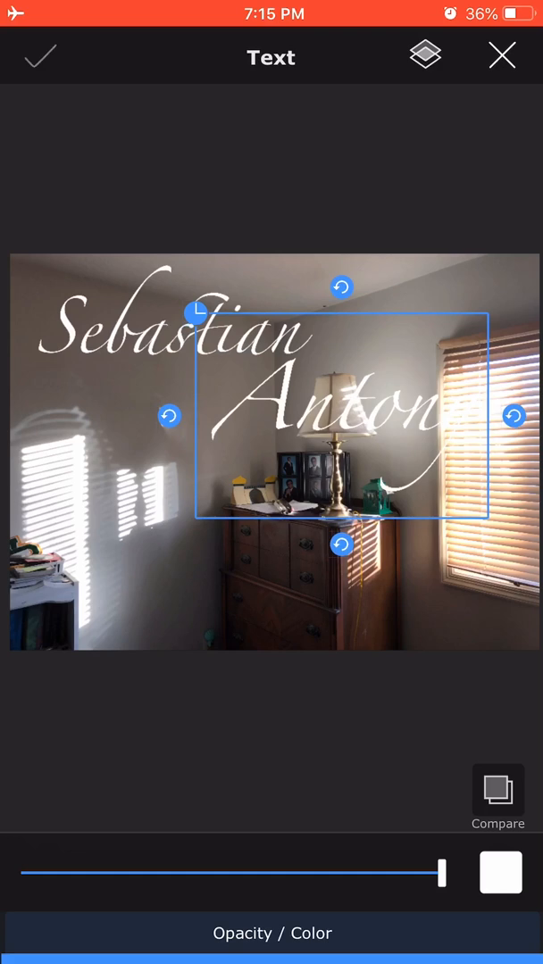
pyautogui.click(39, 55)
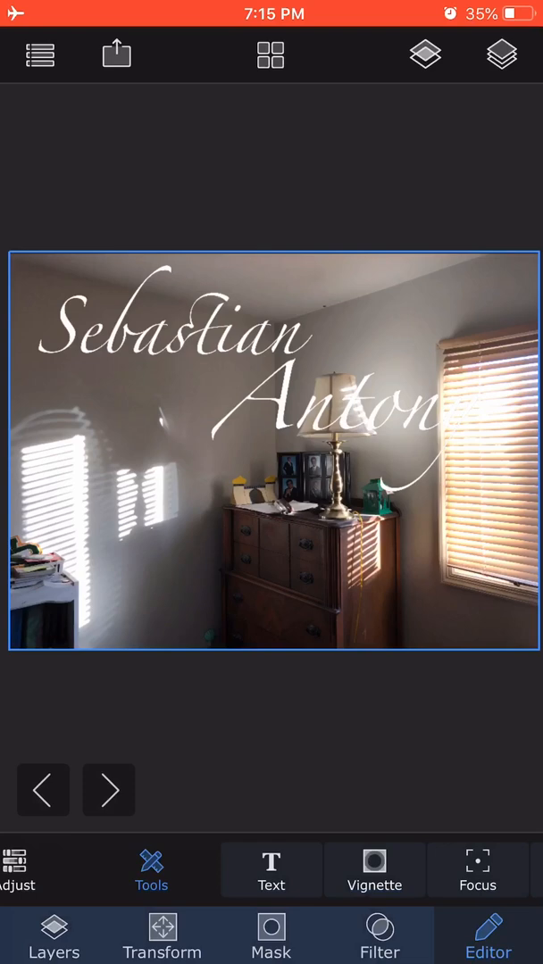
# Merge the Antony layer down into the Sebastian layer.
pyautogui.click(502, 55)
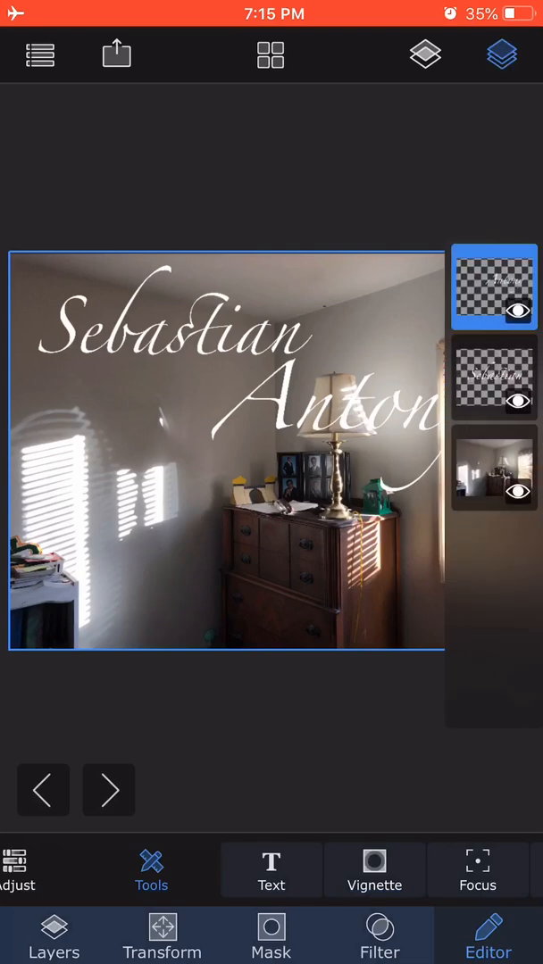
pyautogui.click(493, 286)
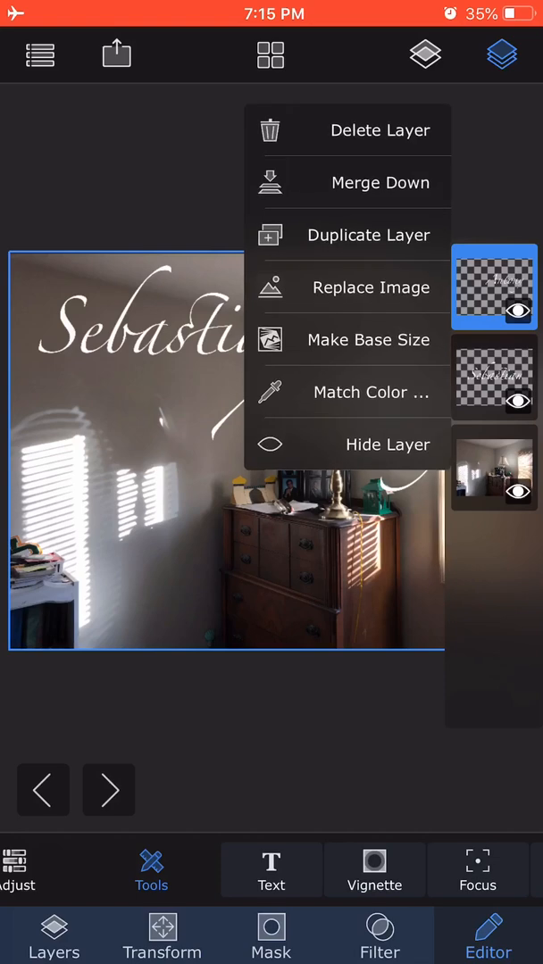
pyautogui.click(379, 182)
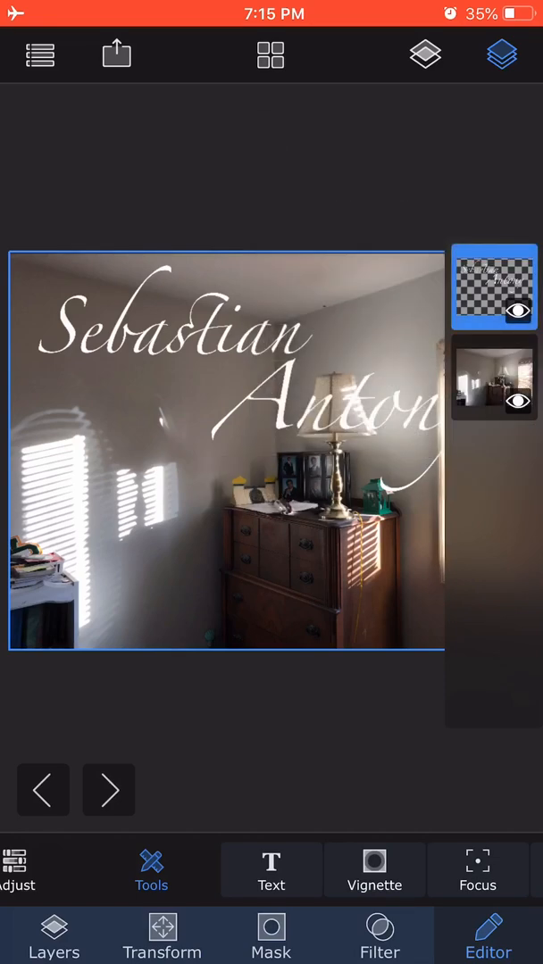
# Shrink the merged signature slightly in Transform and bring up the export options.
pyautogui.click(161, 934)
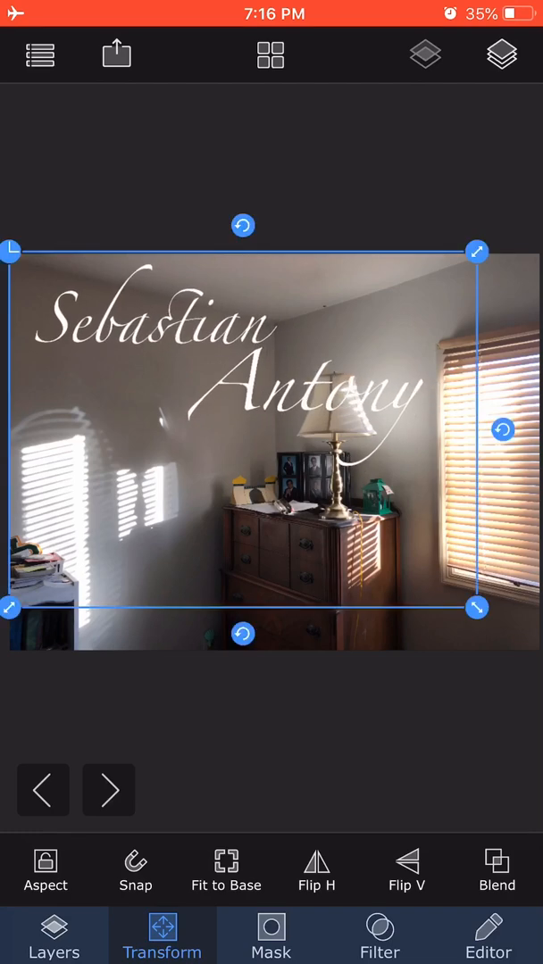
pyautogui.click(46, 869)
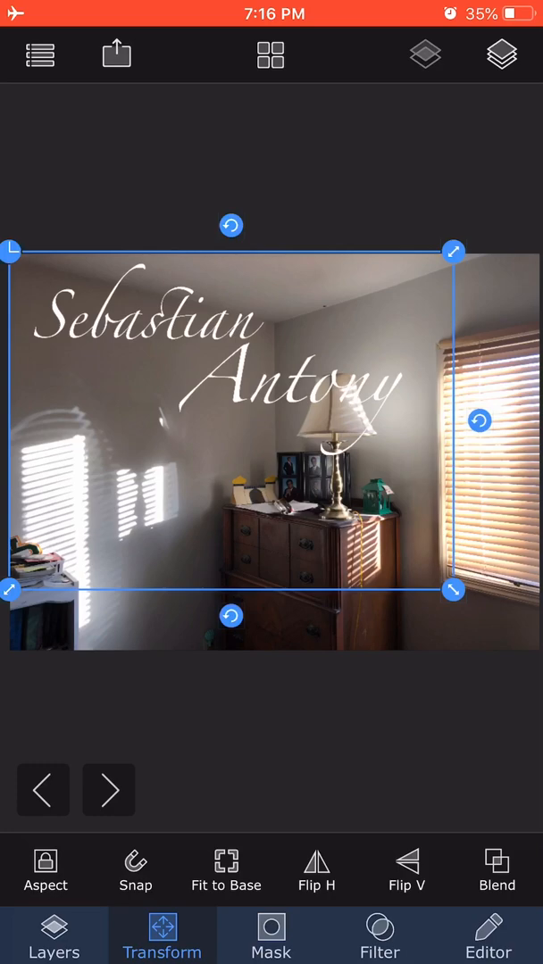
pyautogui.click(116, 54)
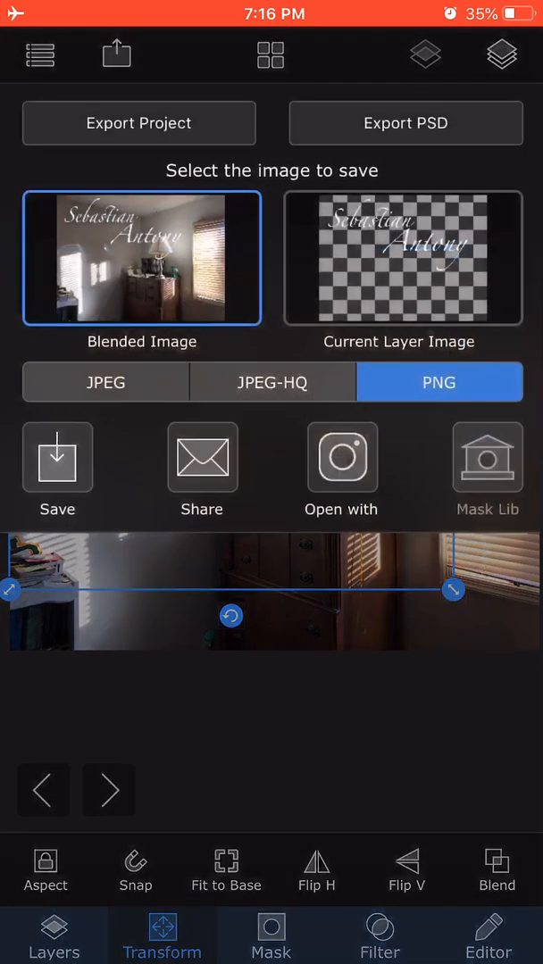
# Save the signature as an image and pick it from the Photologo album as a layer.
pyautogui.click(401, 258)
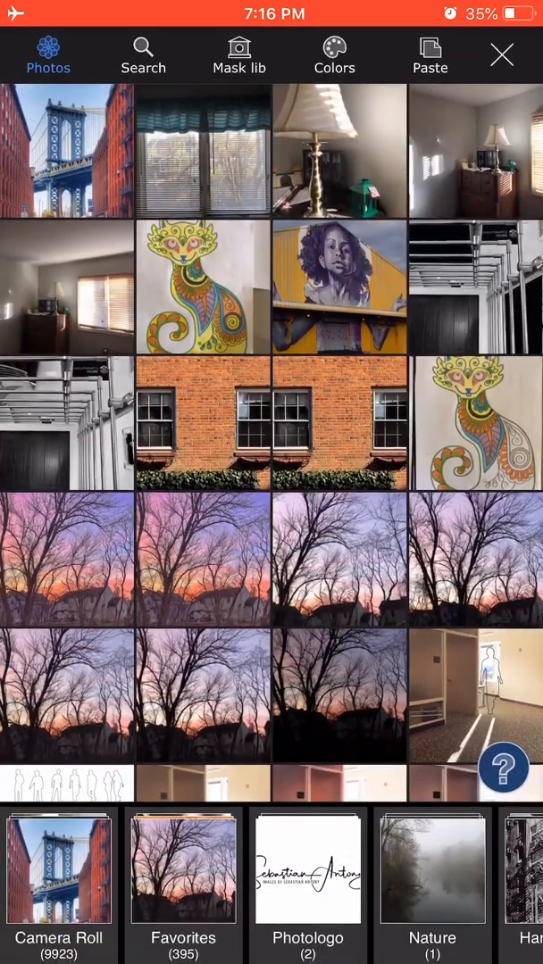
pyautogui.click(239, 55)
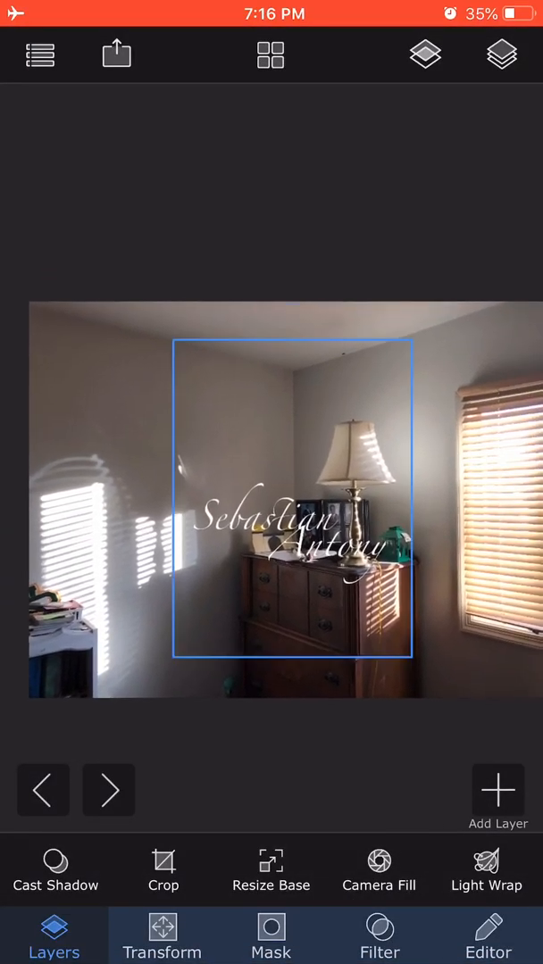
# Move the signature toward the photo's bottom-left and switch to the Filter tab.
pyautogui.click(162, 935)
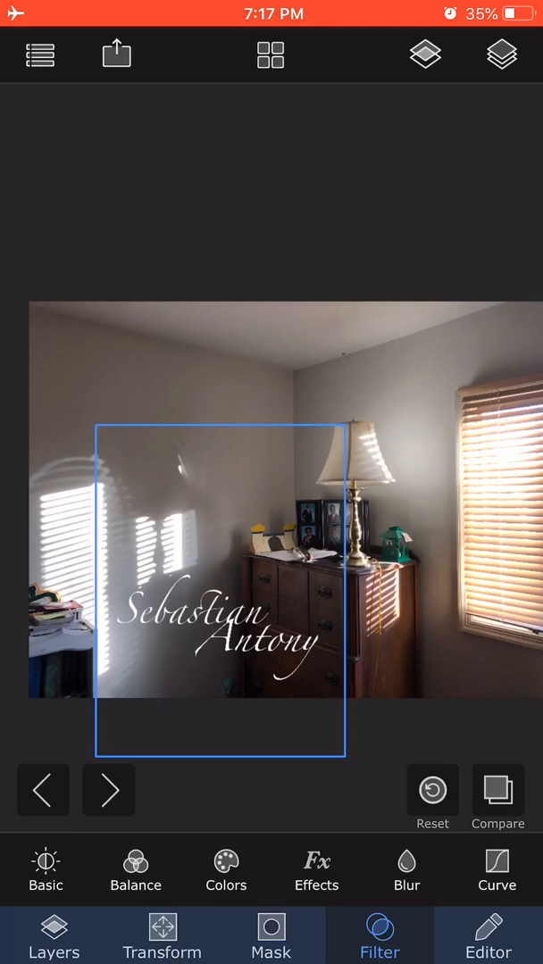
# Toggle the Red, Blue and All colour inverts so the signature turns black.
pyautogui.click(225, 869)
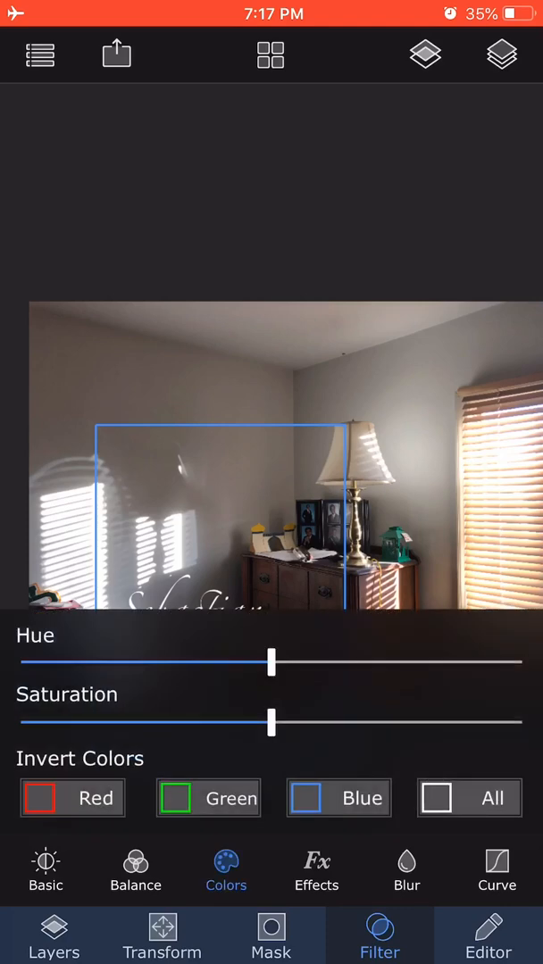
pyautogui.click(40, 797)
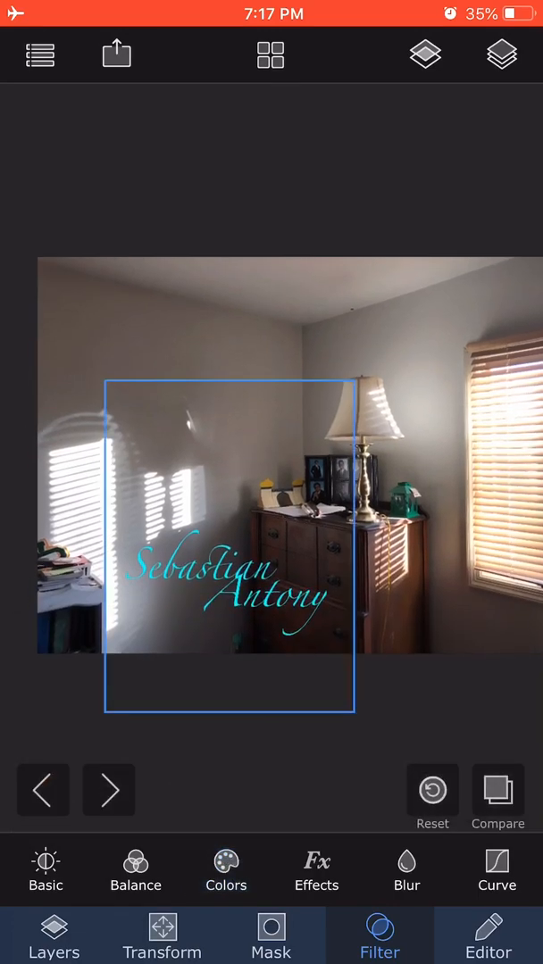
pyautogui.click(225, 869)
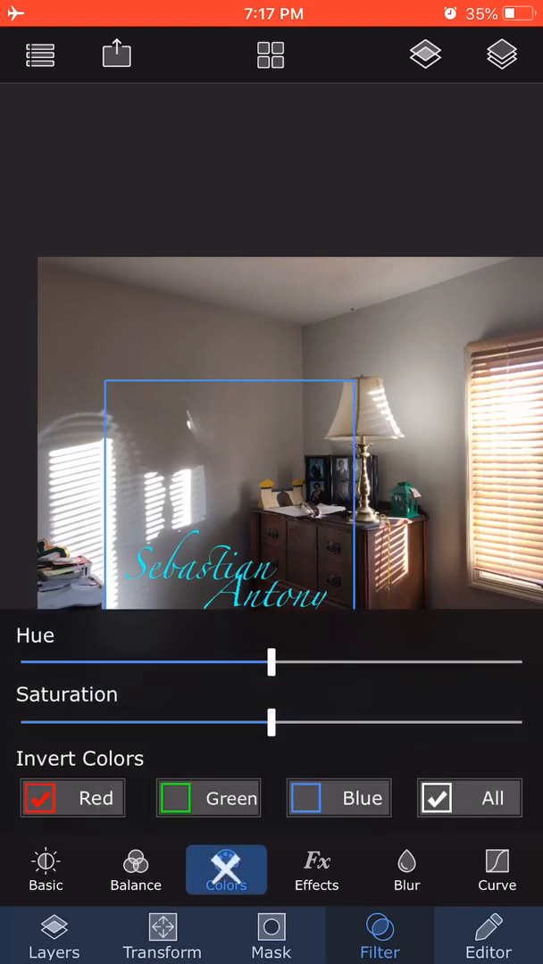
pyautogui.click(176, 796)
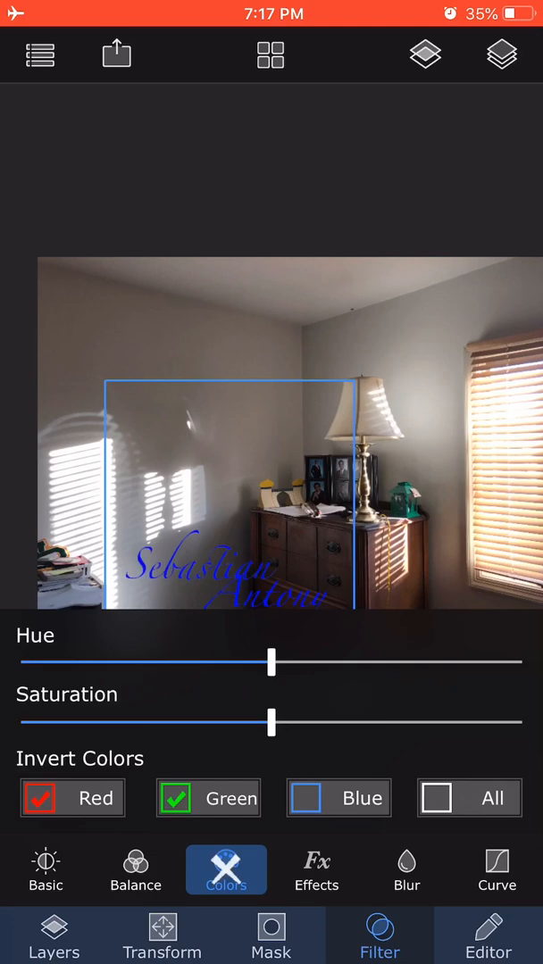
pyautogui.click(39, 797)
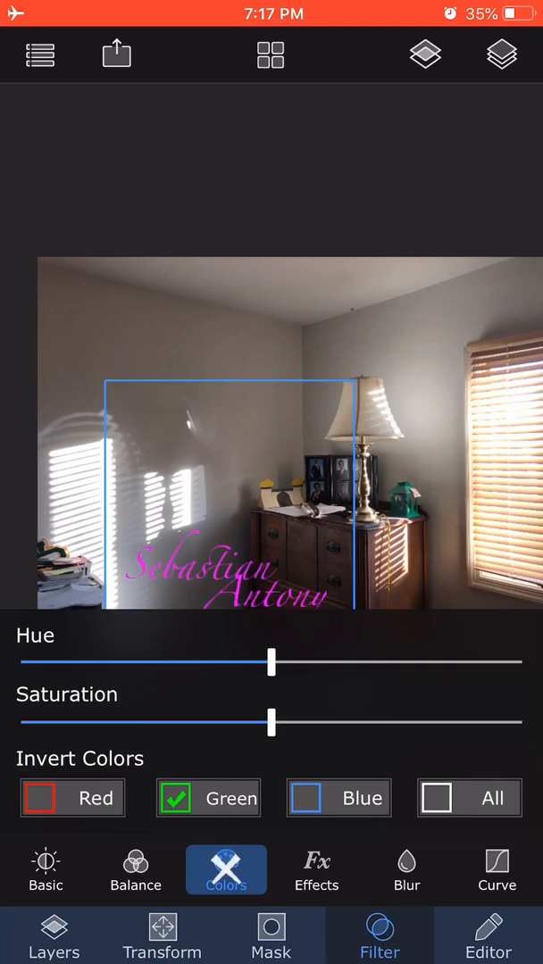
pyautogui.click(304, 797)
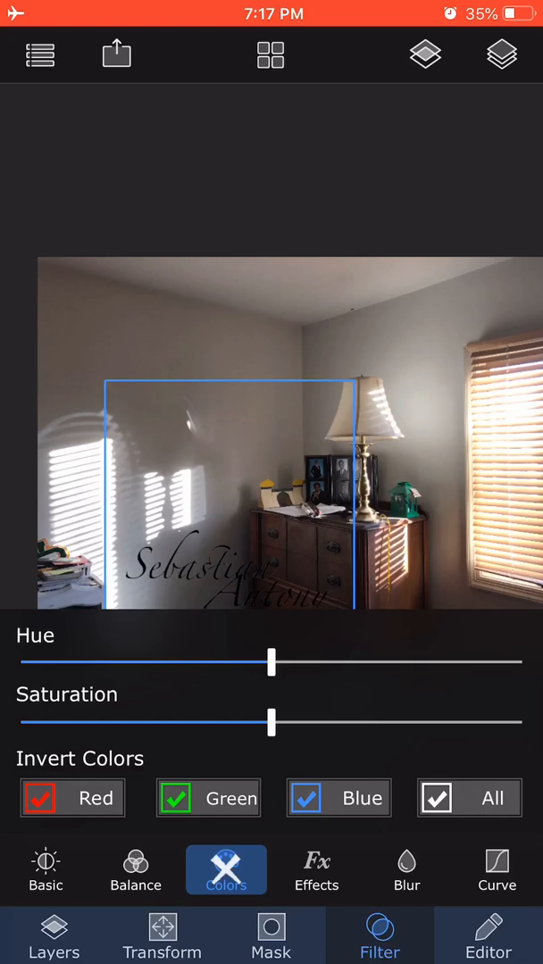
pyautogui.click(226, 870)
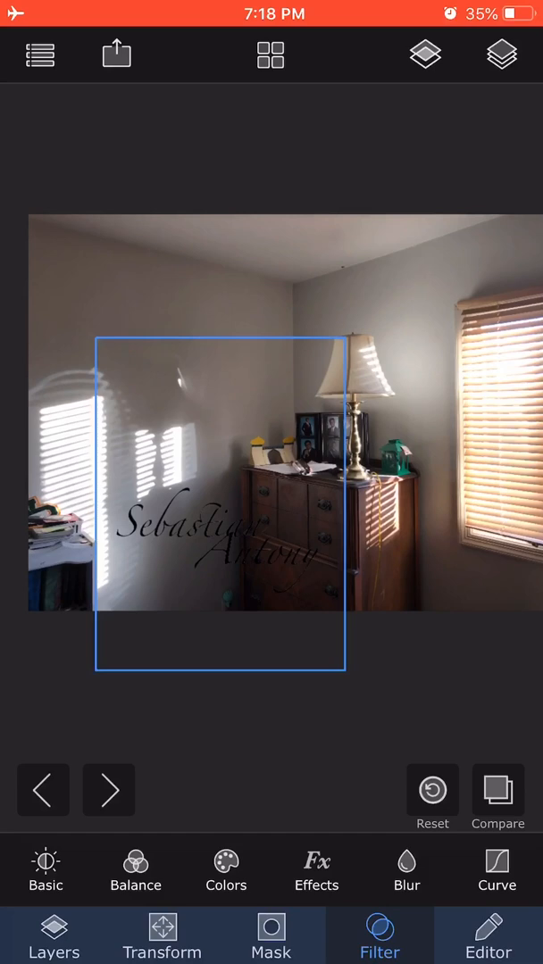
pyautogui.click(161, 934)
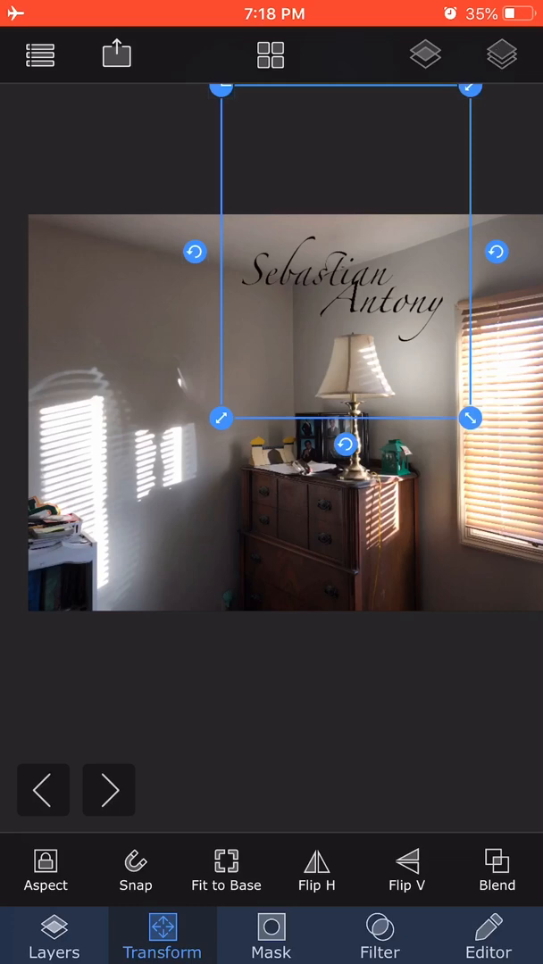
# Delete the script signature layer and start adding a new layer from an image.
pyautogui.click(501, 54)
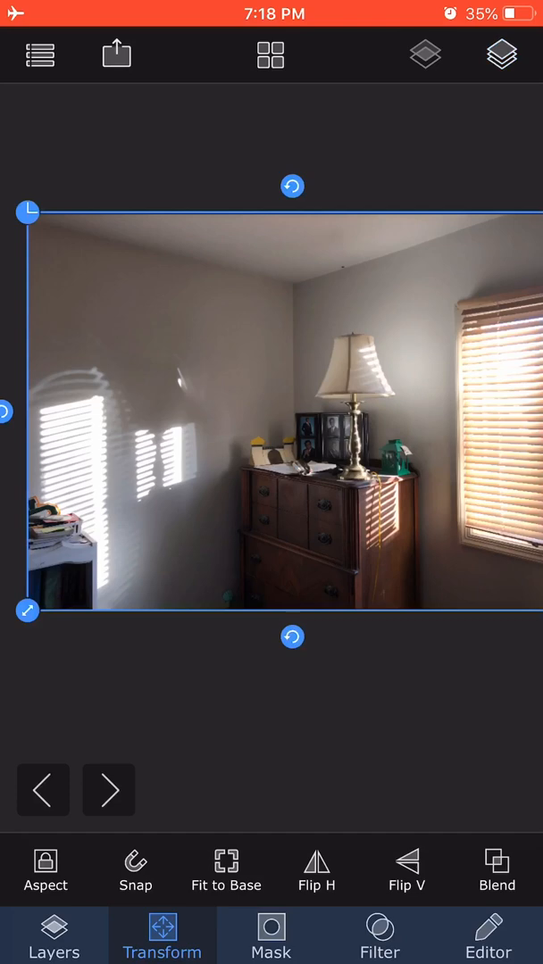
pyautogui.click(53, 935)
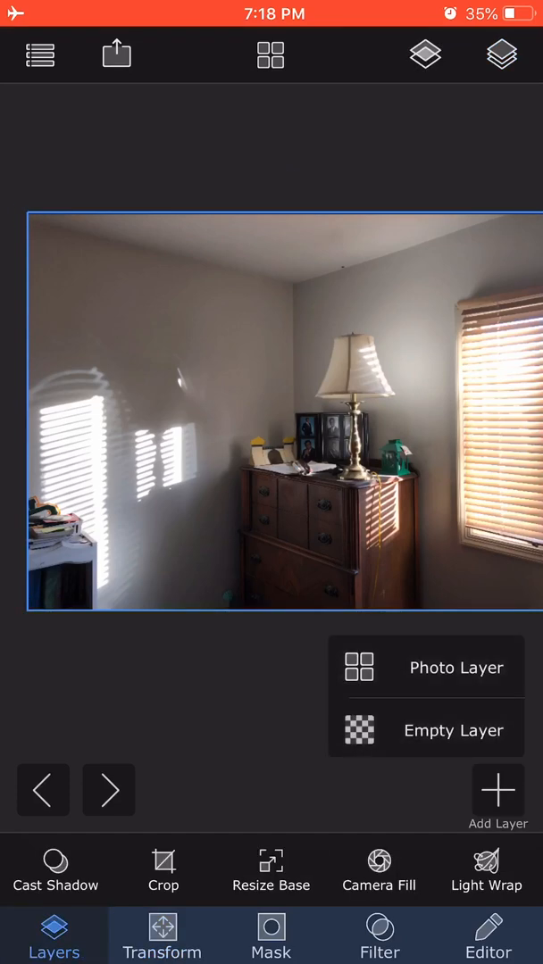
pyautogui.click(454, 668)
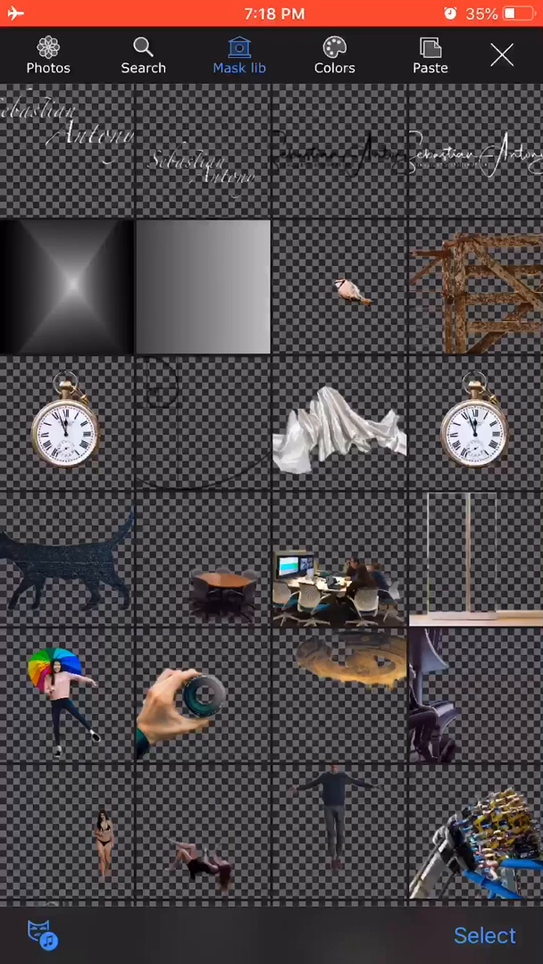
# Add the black Photologo signature image and move it across the top of the photo.
pyautogui.click(502, 54)
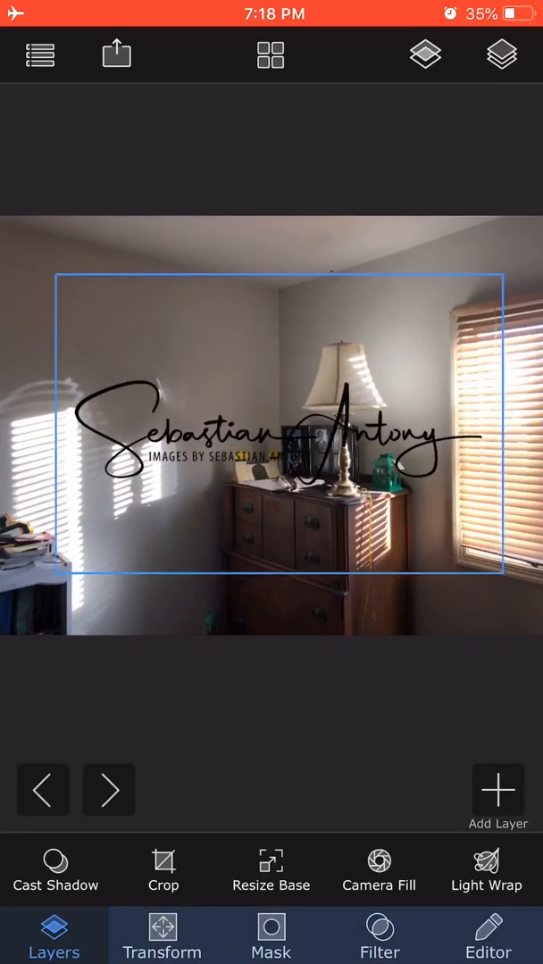
pyautogui.click(162, 935)
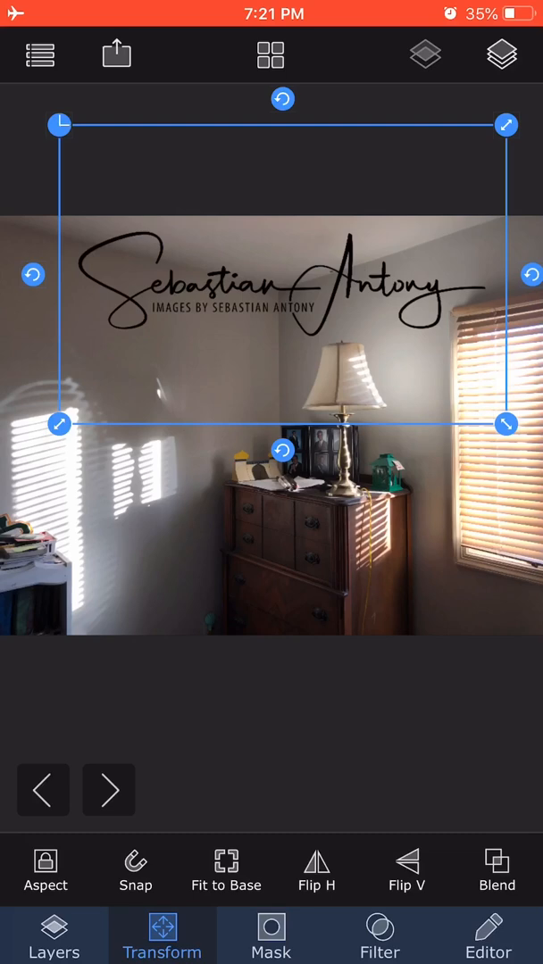
pyautogui.click(379, 934)
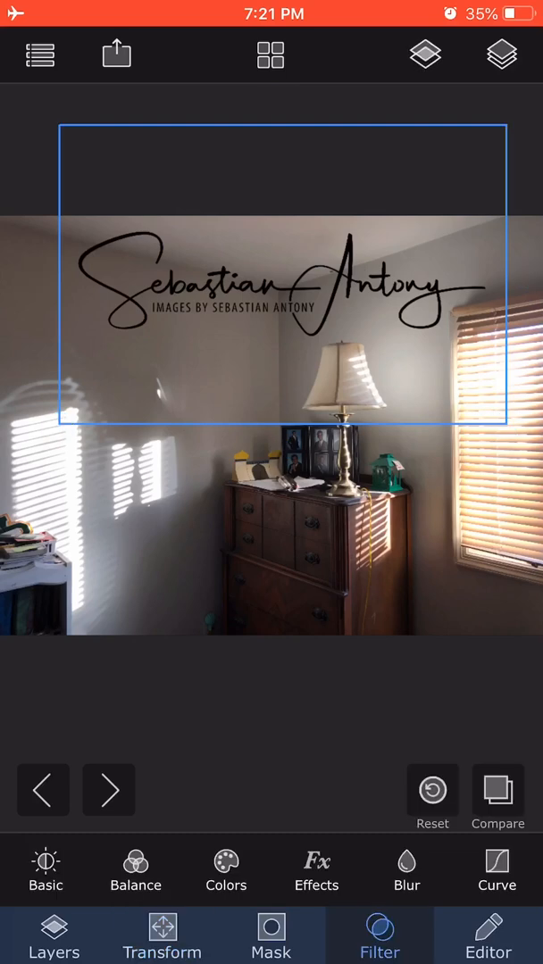
pyautogui.click(226, 870)
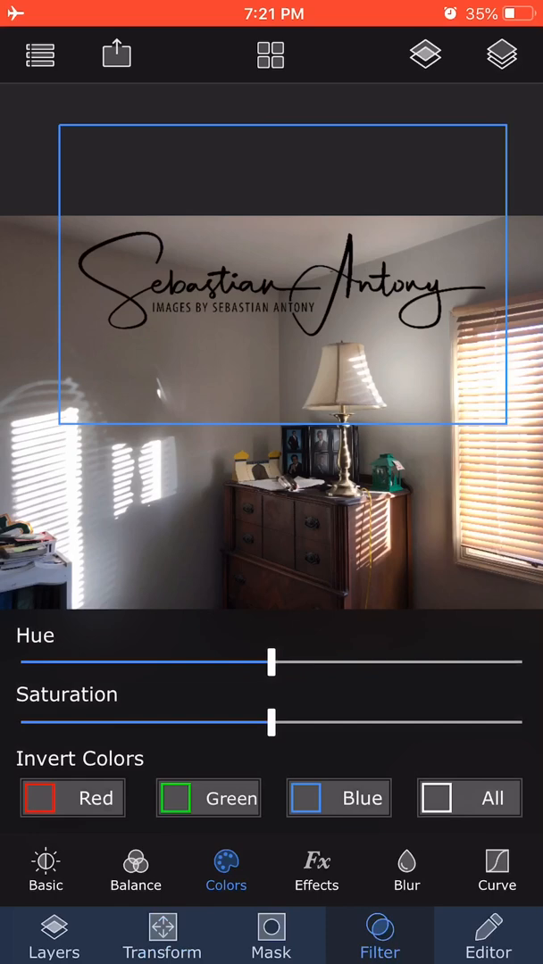
pyautogui.click(135, 870)
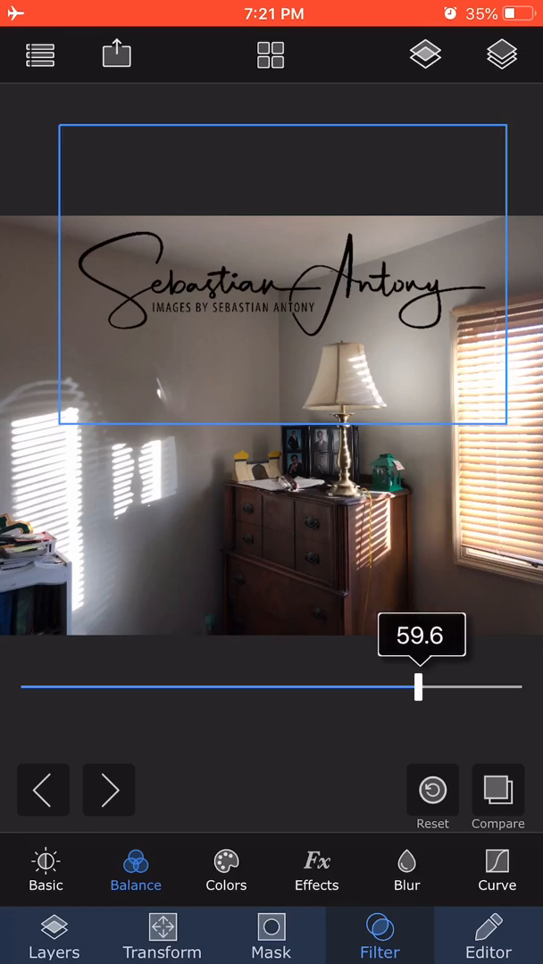
pyautogui.click(135, 868)
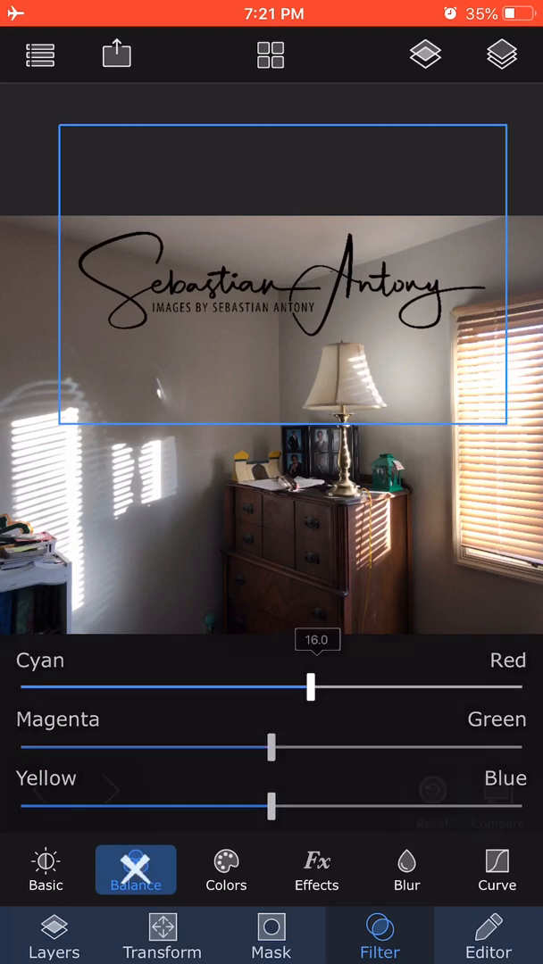
pyautogui.moveTo(310, 687); pyautogui.dragTo(284, 687)
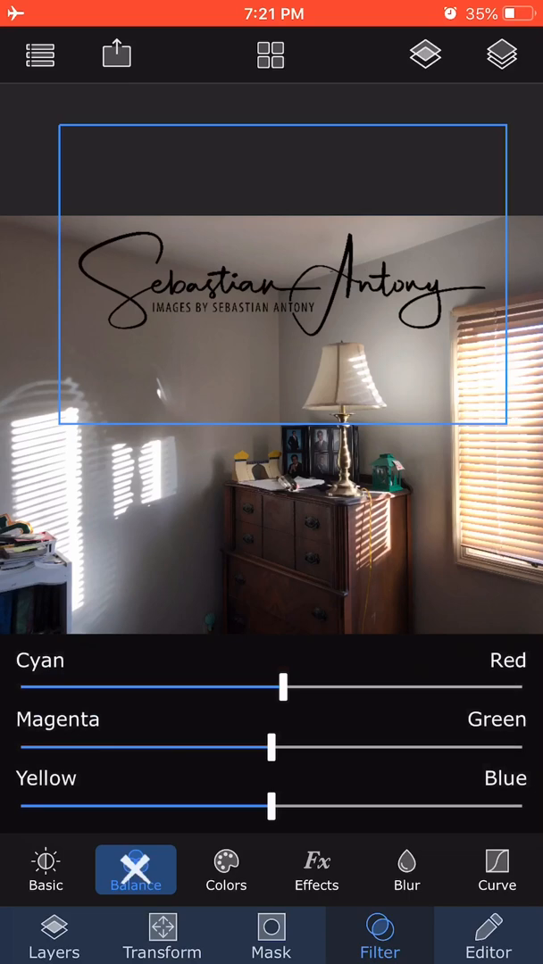
pyautogui.click(54, 934)
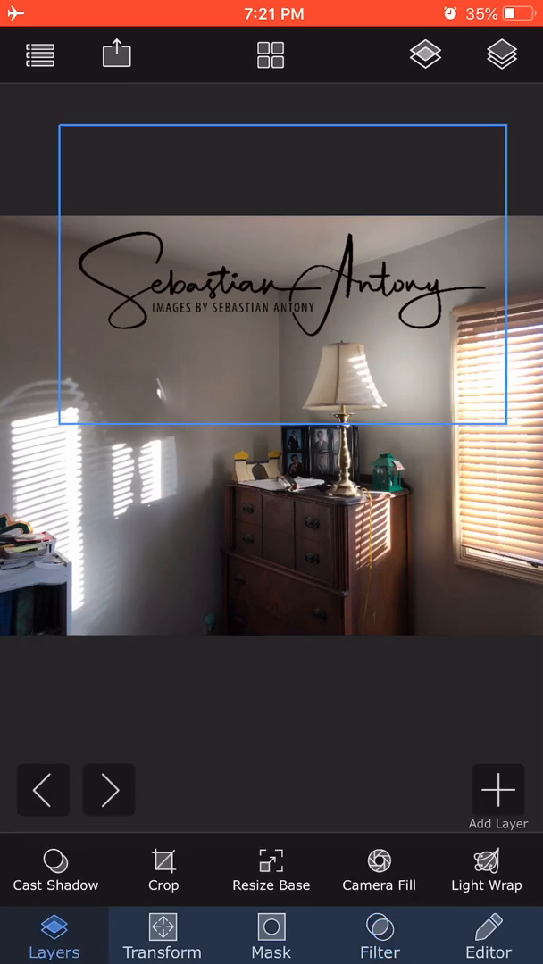
# Add a grey solid-colour layer and fit it to cover the entire room photo.
pyautogui.click(497, 789)
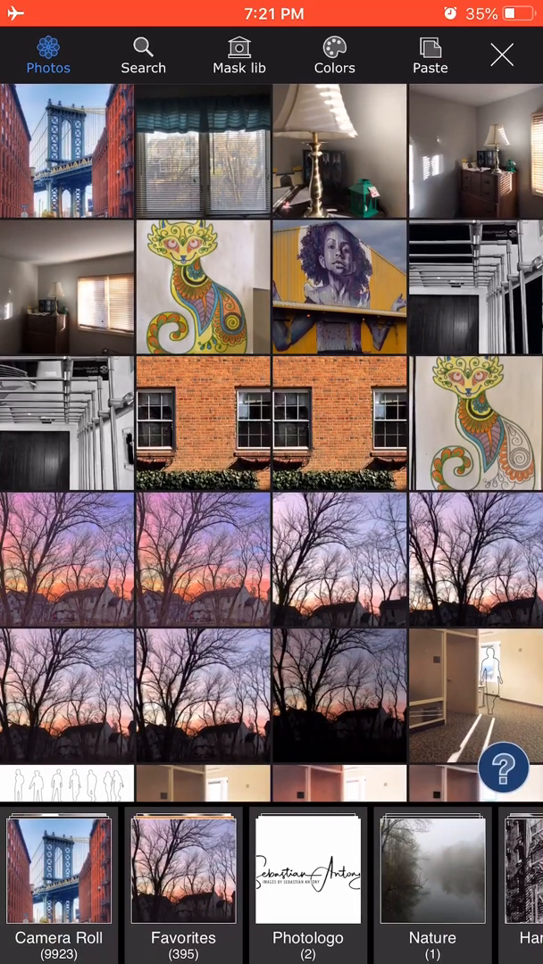
pyautogui.click(334, 54)
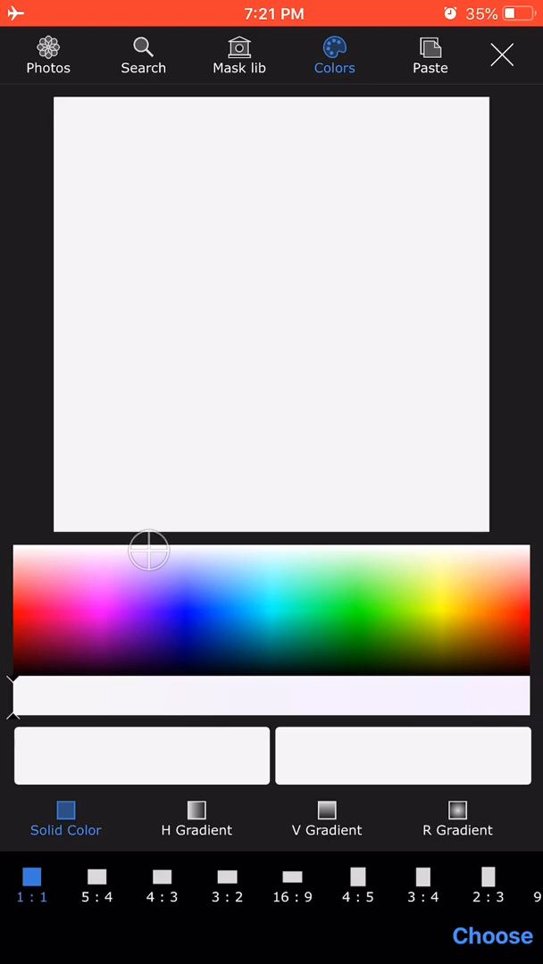
pyautogui.moveTo(149, 550); pyautogui.dragTo(157, 611)
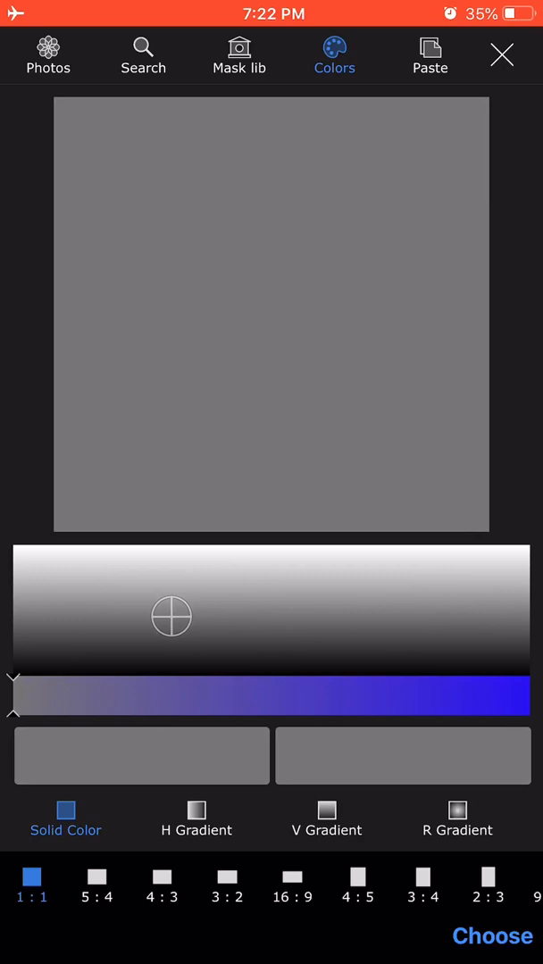
pyautogui.click(491, 935)
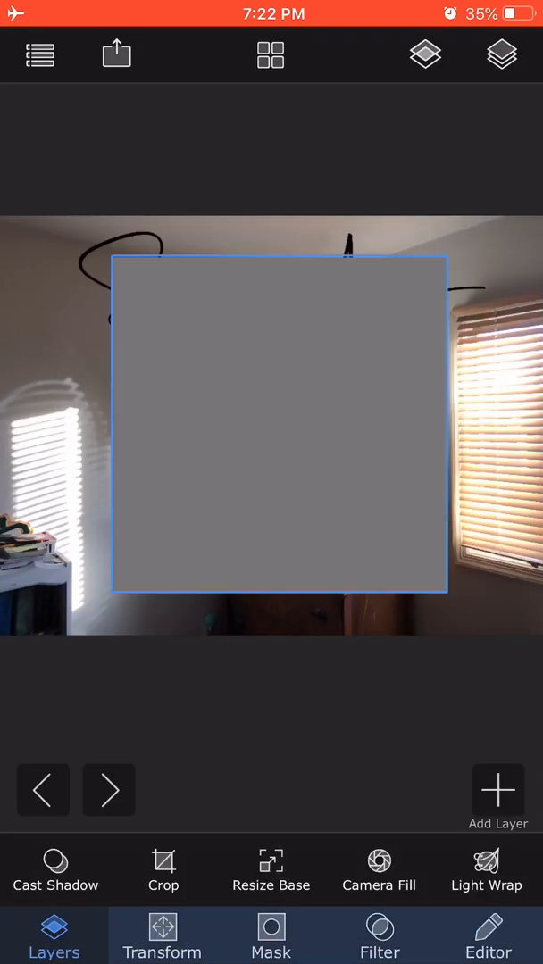
pyautogui.click(163, 935)
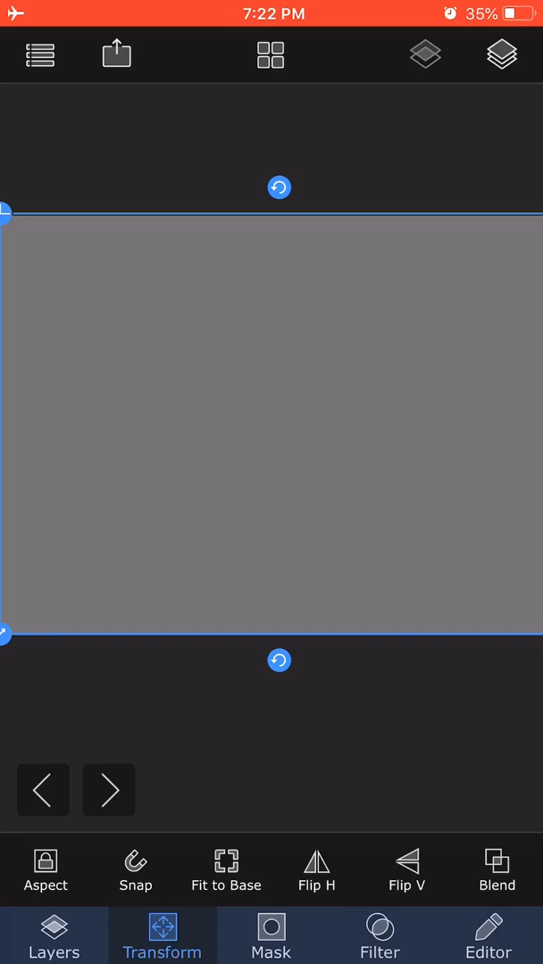
# Clip the grey layer to the signature shape, leaving a soft grey 'Sebastian Antony' watermark.
pyautogui.click(271, 934)
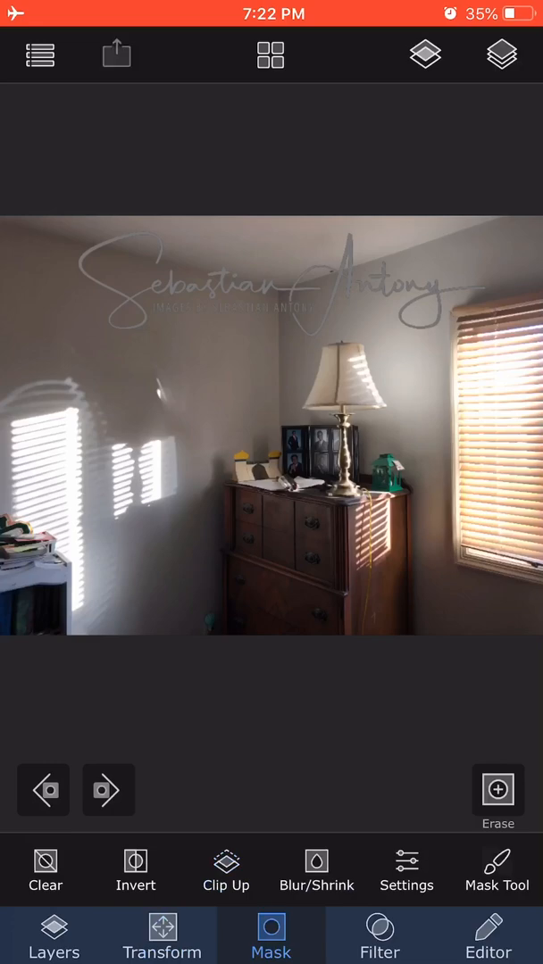
pyautogui.click(116, 54)
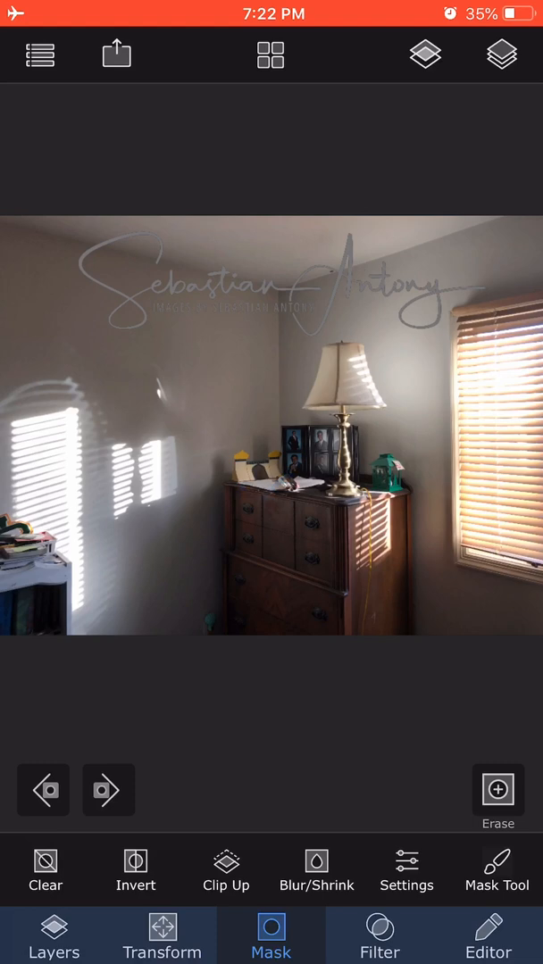
# Tint the signature copy purple using the Cyan-Red, Magenta-Green and Yellow-Blue balance sliders.
pyautogui.click(379, 935)
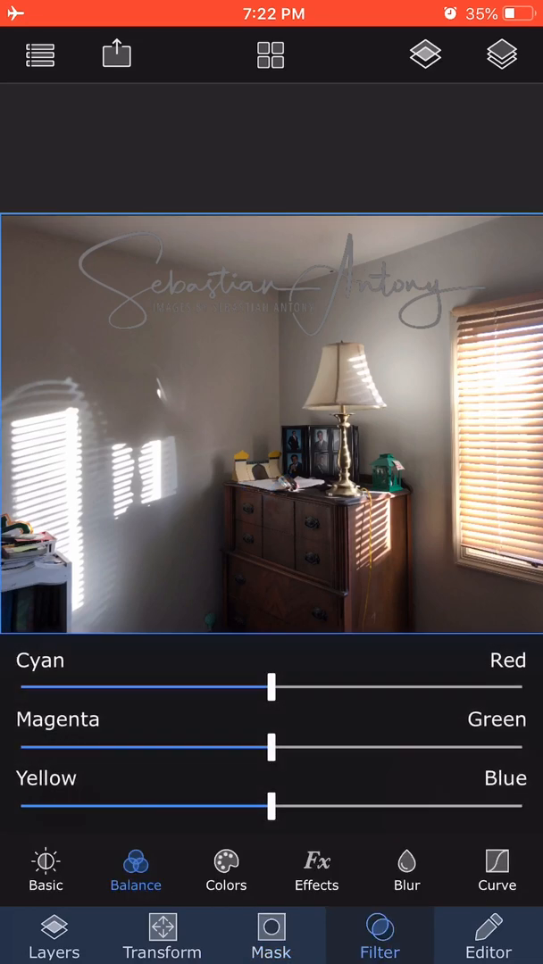
pyautogui.moveTo(270, 688); pyautogui.dragTo(226, 688)
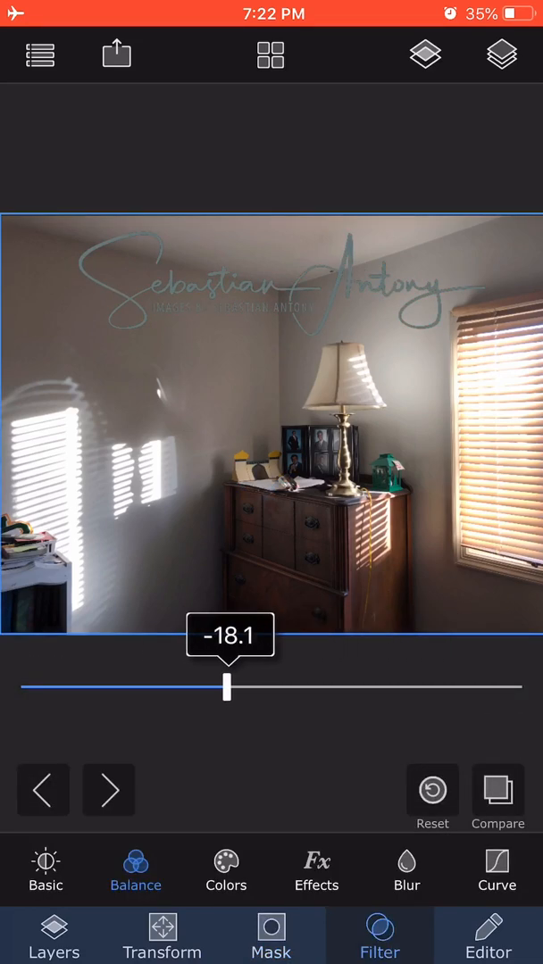
pyautogui.click(135, 869)
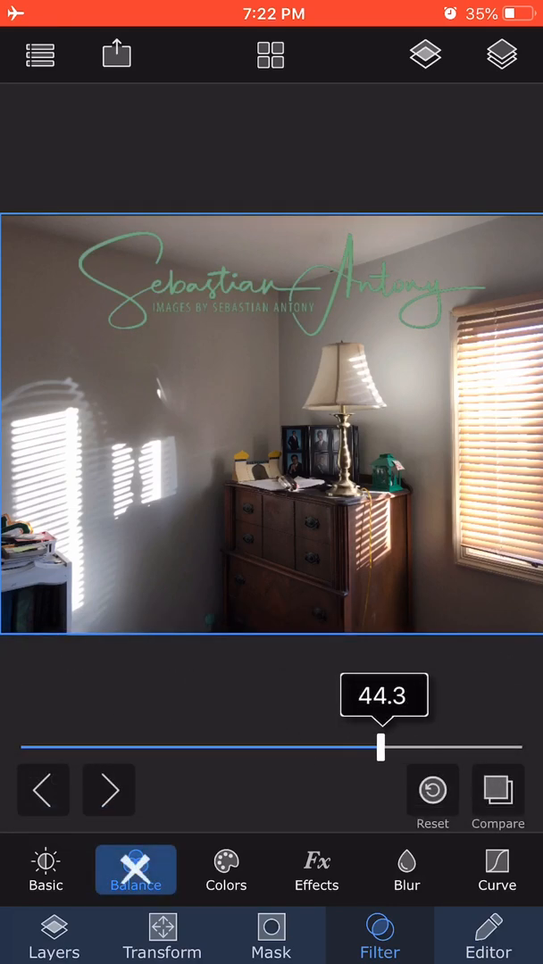
pyautogui.moveTo(381, 747); pyautogui.dragTo(200, 748)
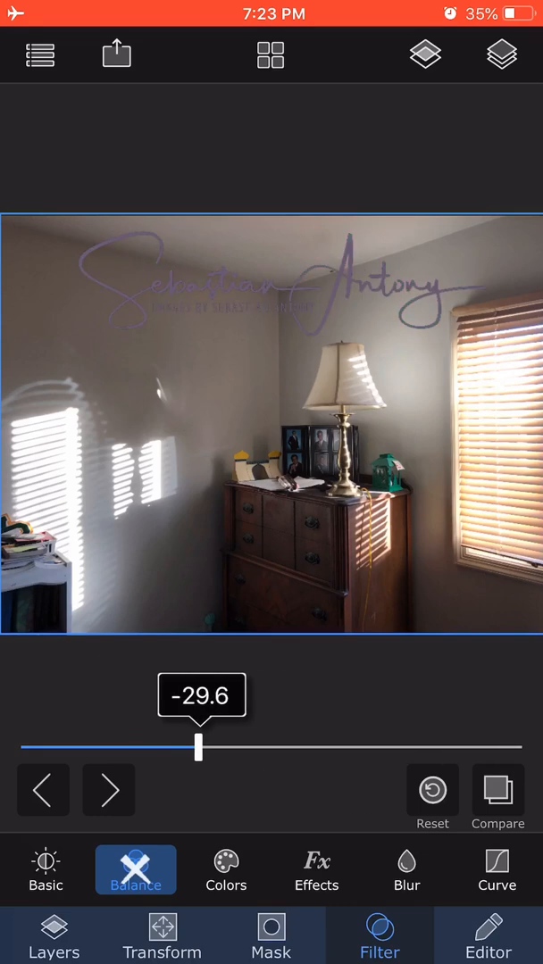
pyautogui.moveTo(198, 747); pyautogui.dragTo(156, 808)
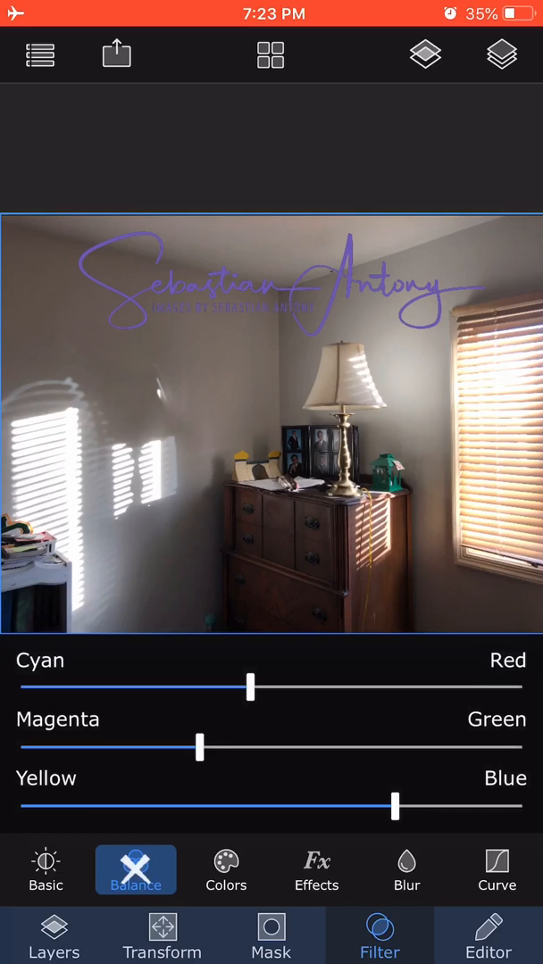
pyautogui.click(163, 934)
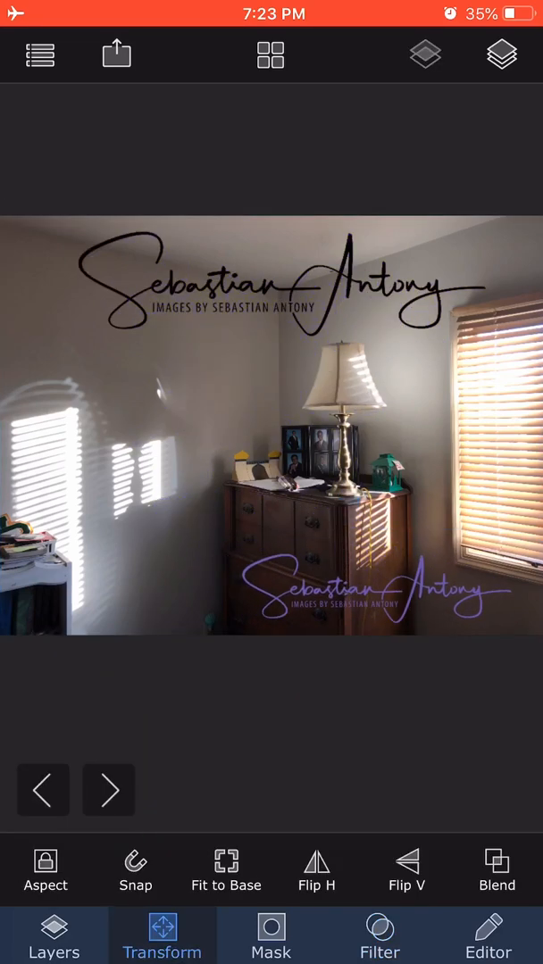
# Select the purple signature copy, then open the export dialog.
pyautogui.click(375, 589)
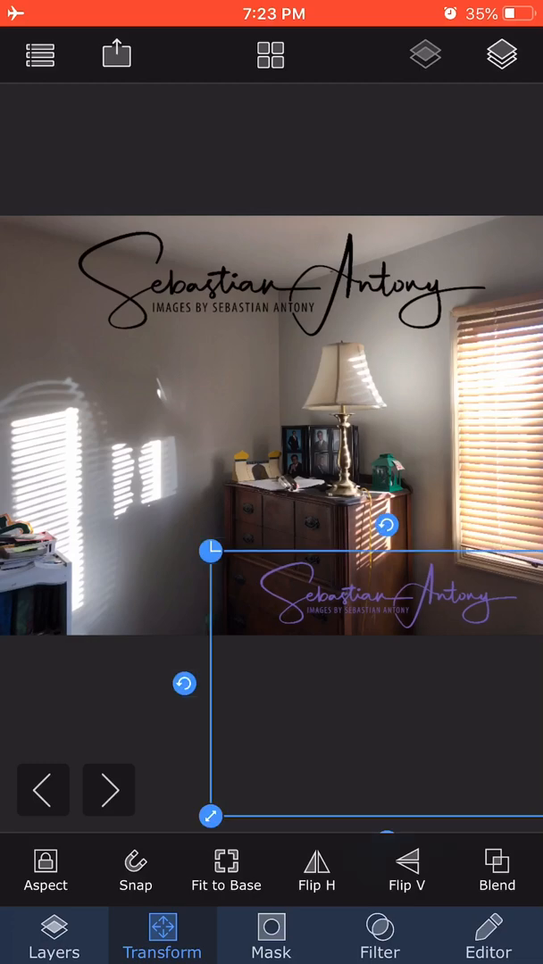
pyautogui.click(116, 54)
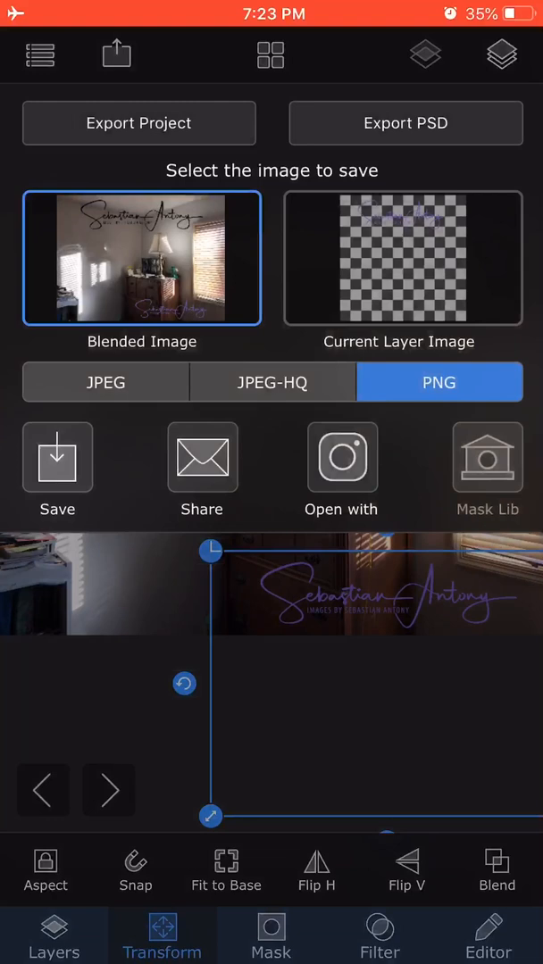